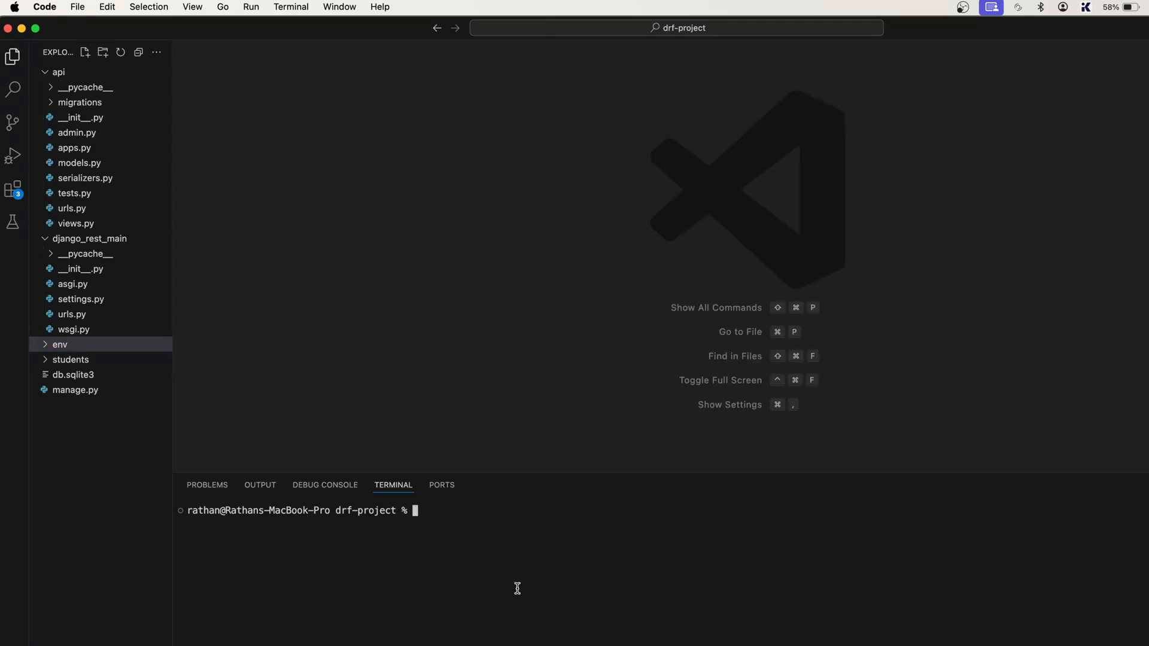
- Activate the drf-project virtual environment with source env/bin/activate so the prompt shows (env)
text(source env)
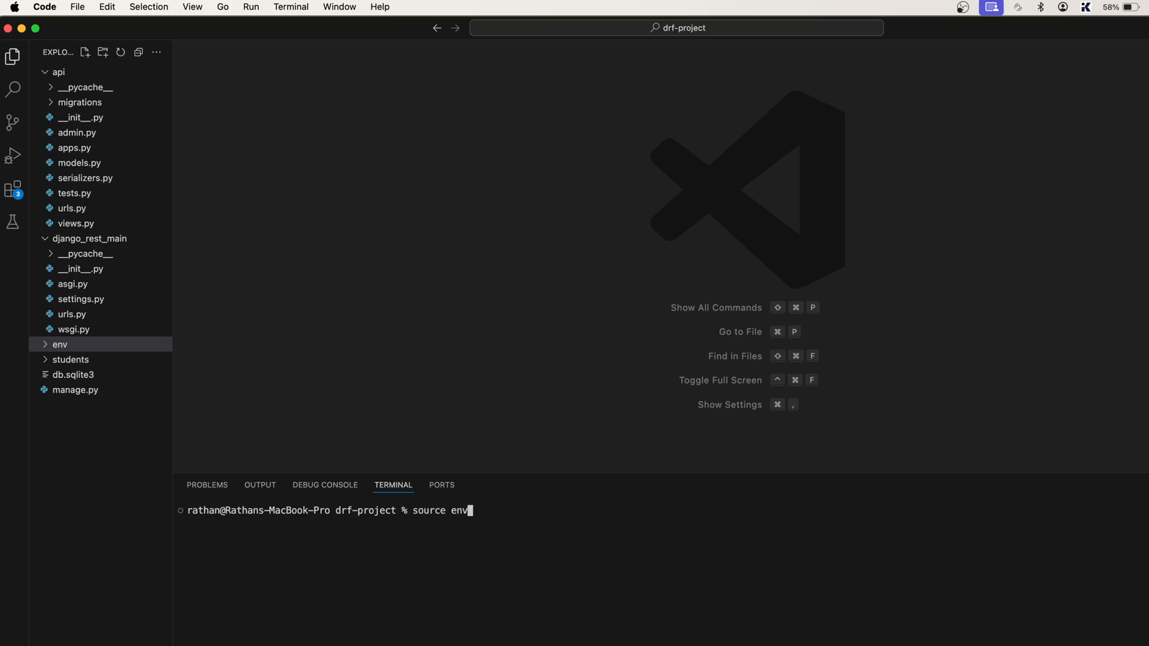
text(/)
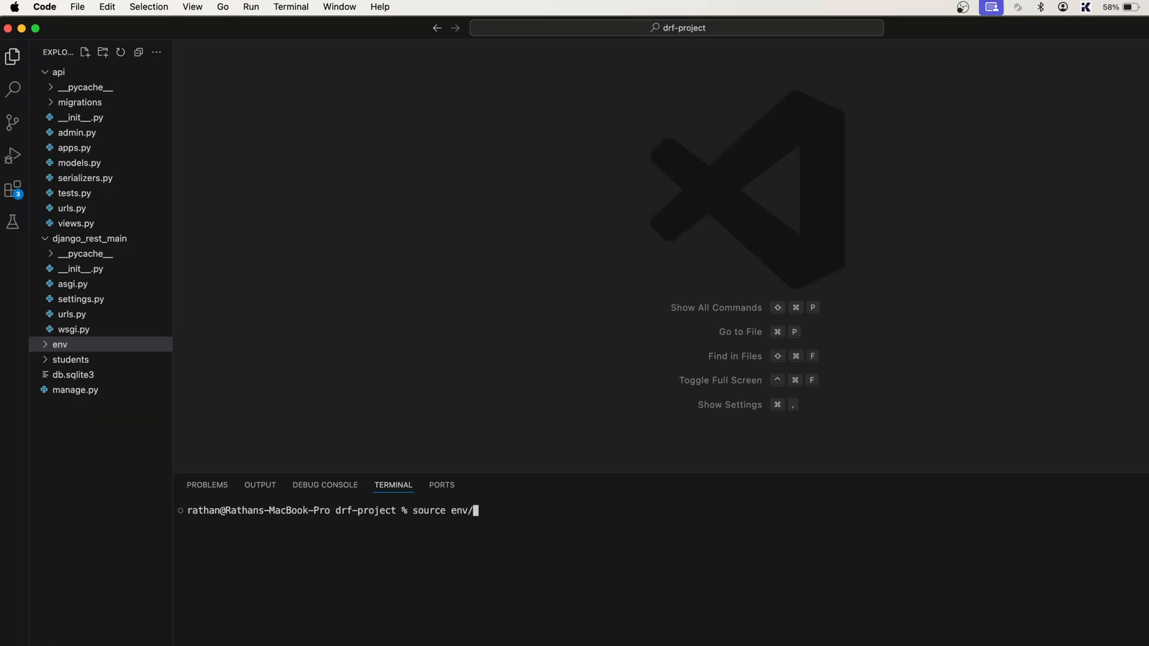
text(bin/acti)
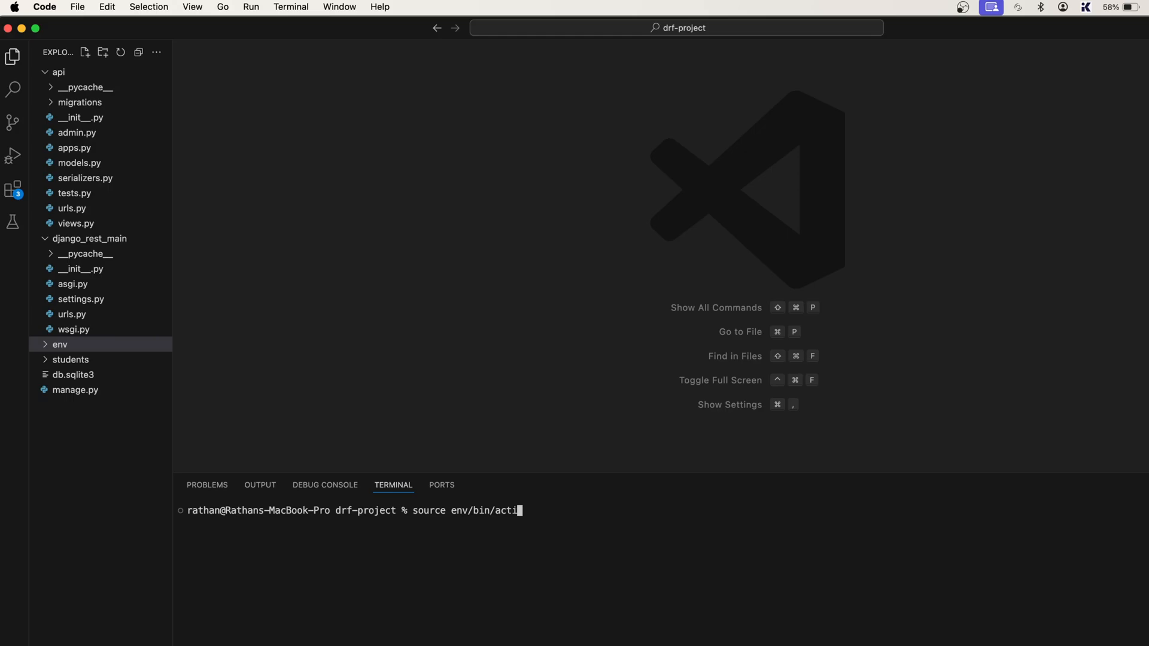
text(vate)
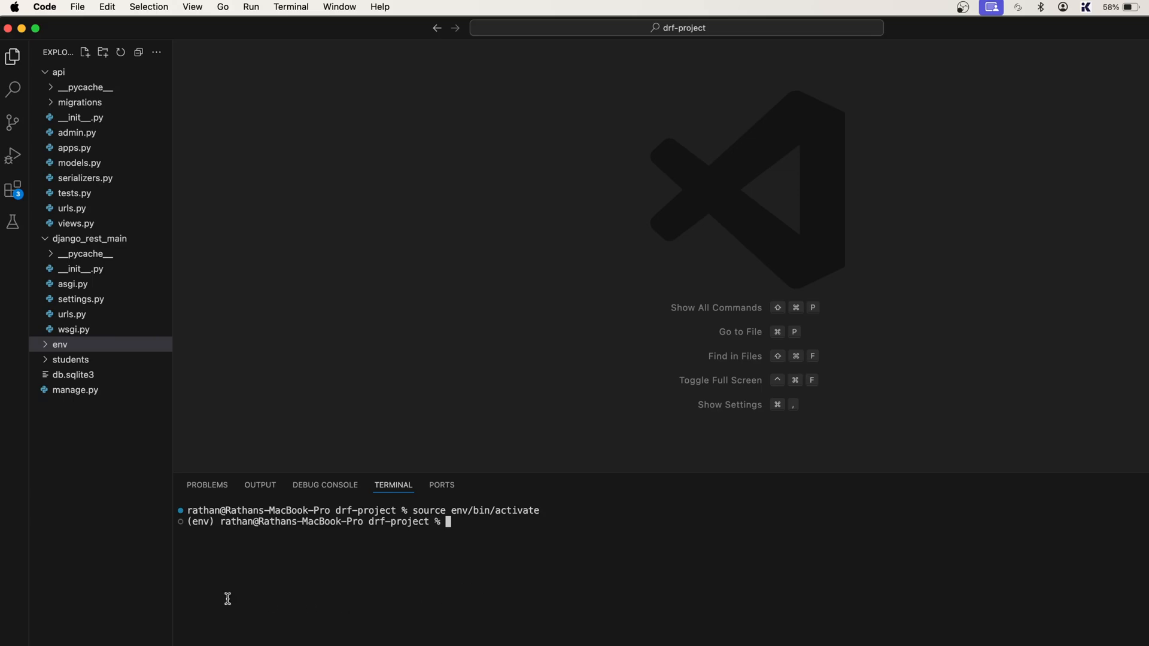
mouse_move(528, 549)
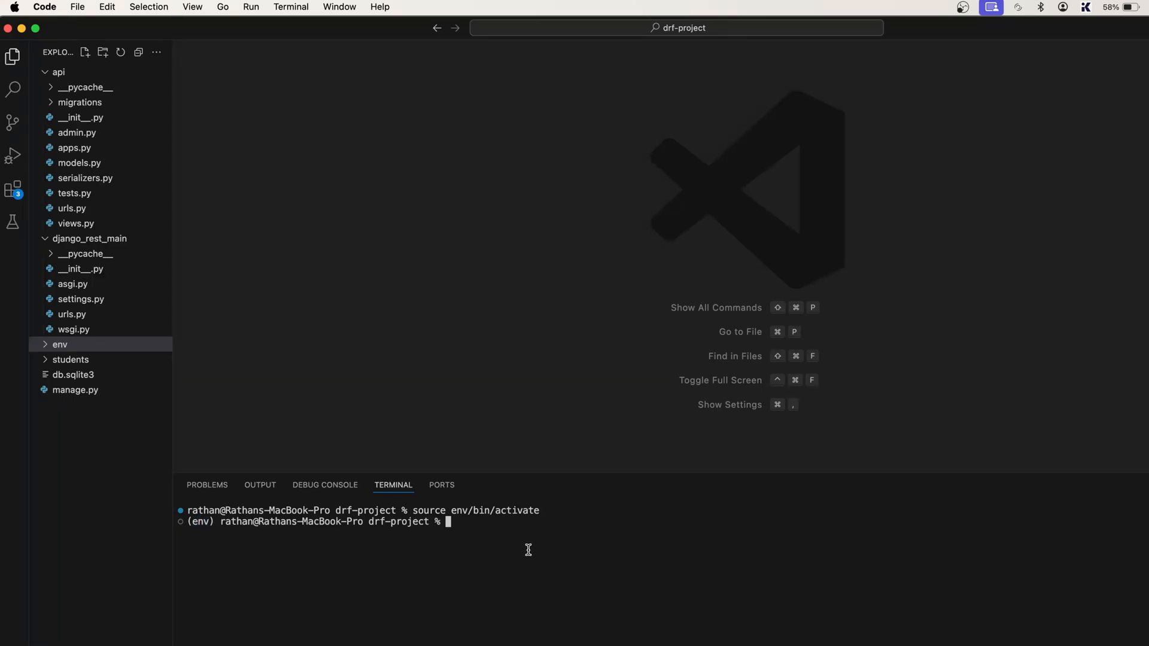
- Create a new Django app named employees with python manage.py startapp employees
text(python m)
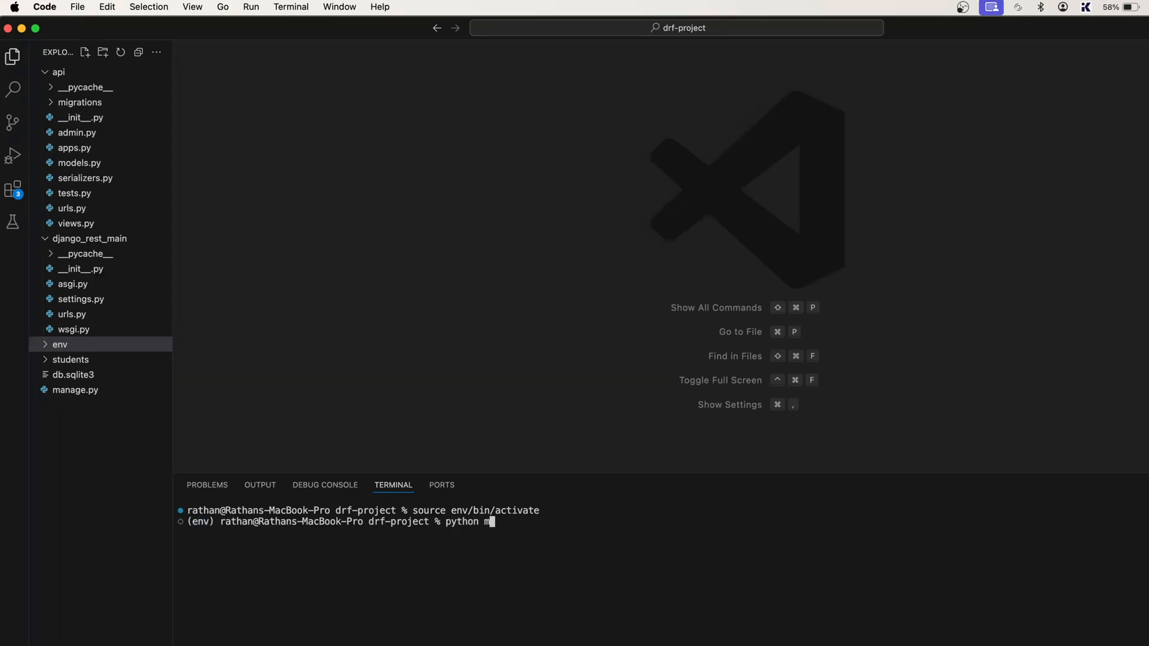
text(anage.py s)
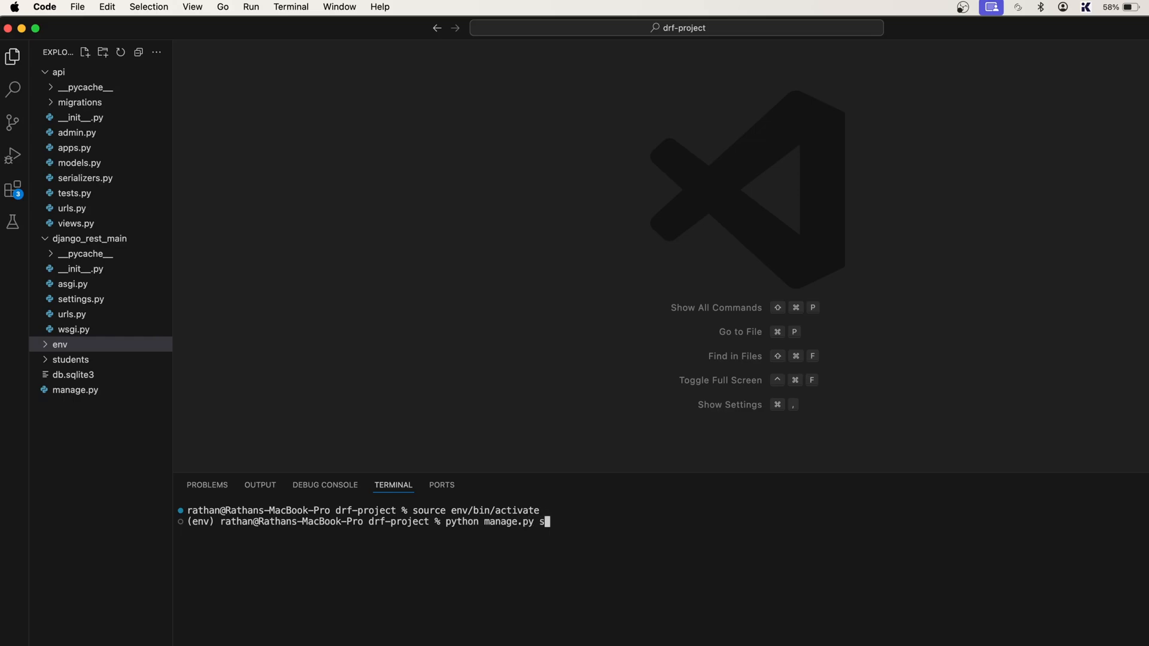
text(tartapp)
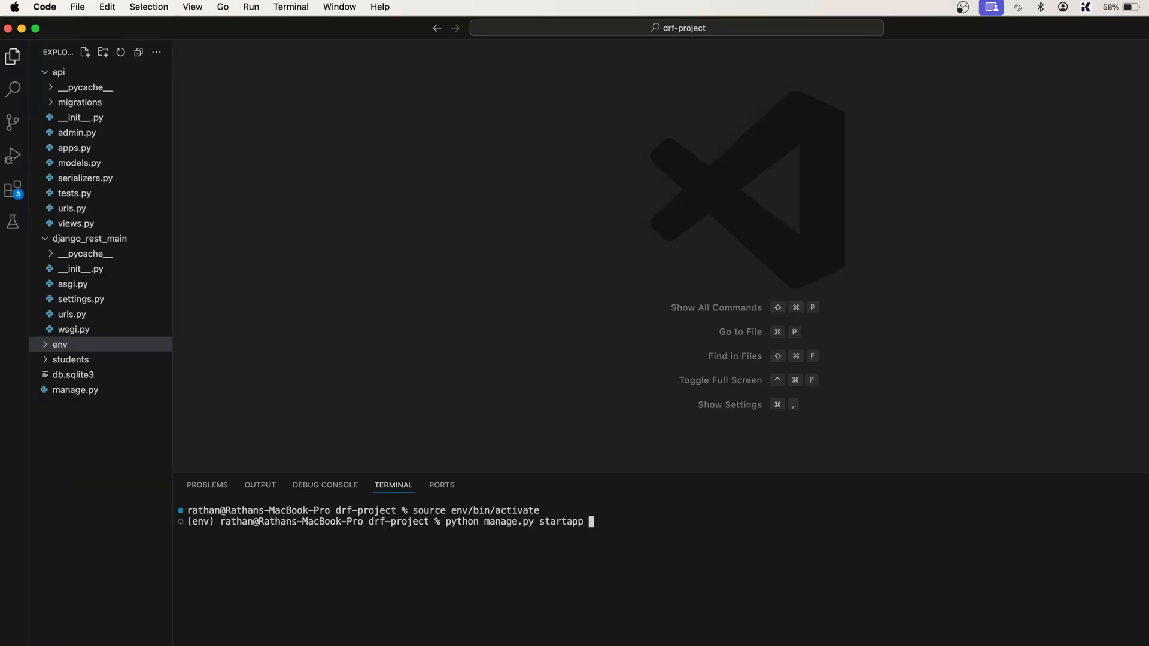
text(employees)
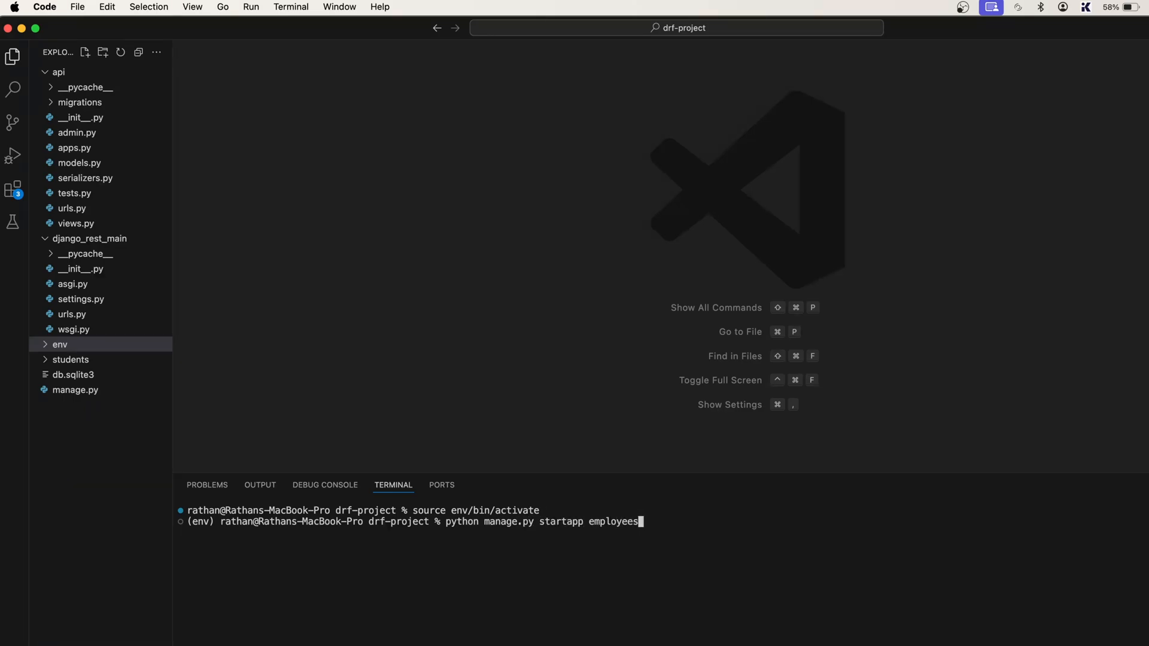
key(Enter)
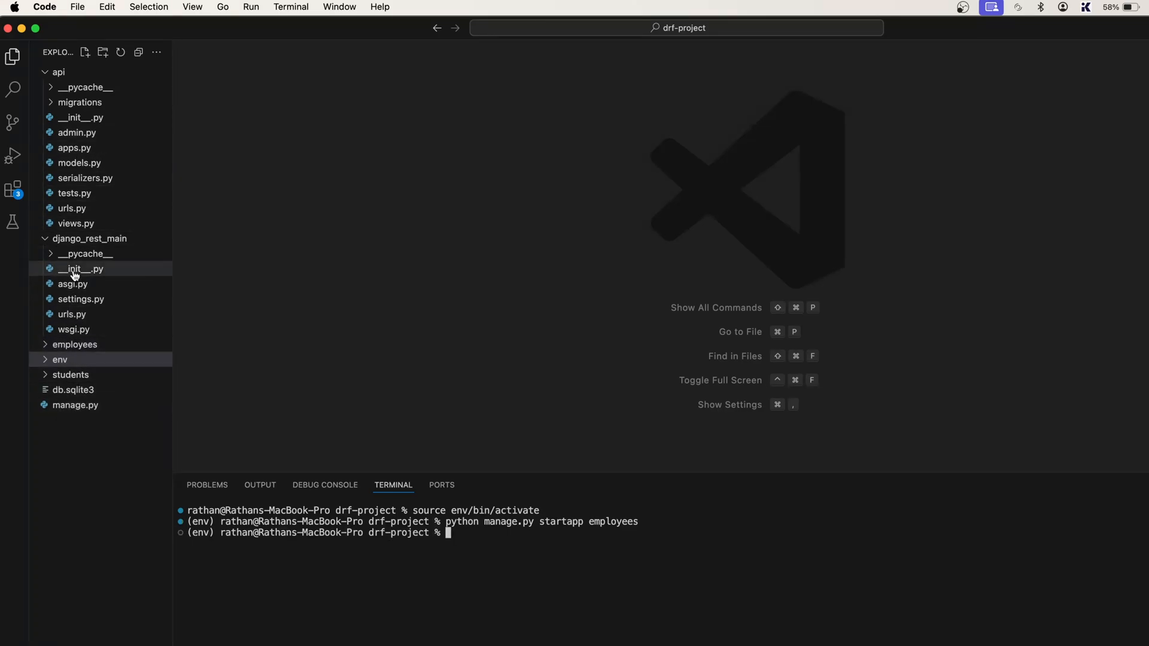
- Collapse the project folders, then expand the employees app and the django_rest_main package
click(60, 72)
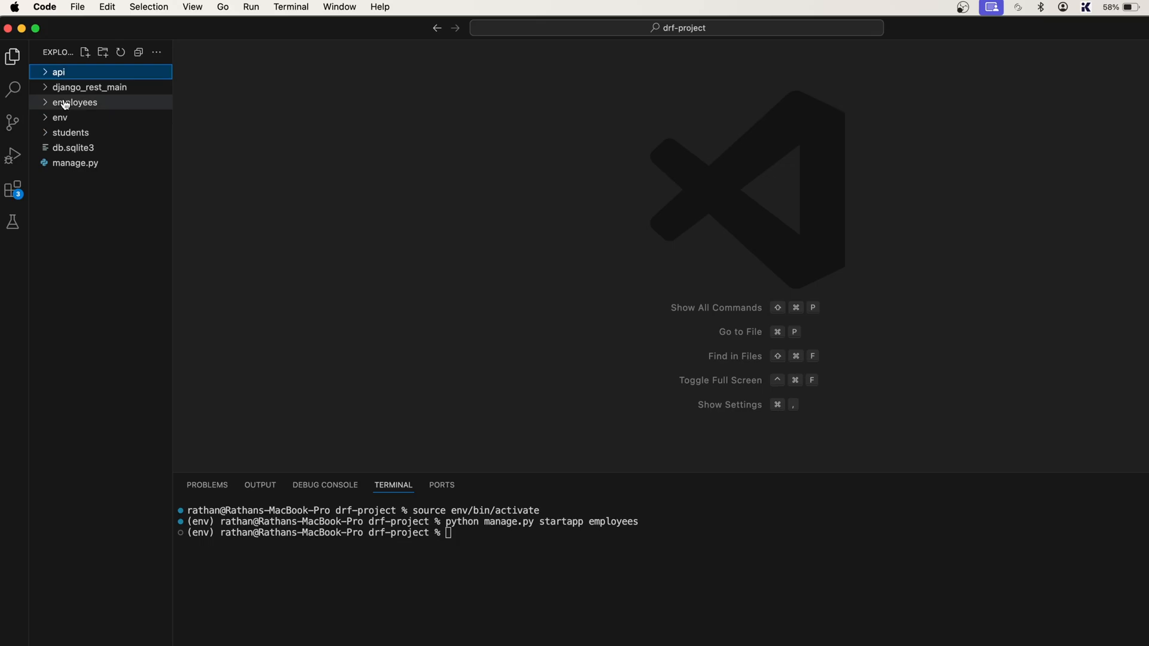
click(74, 103)
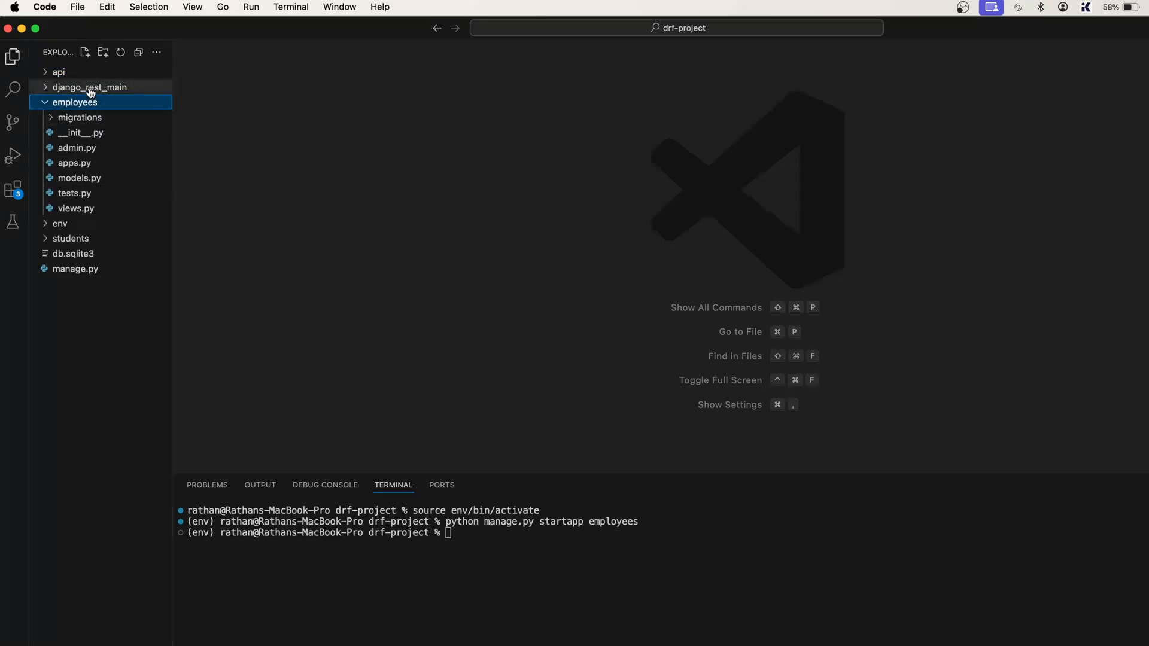
click(91, 86)
text(')
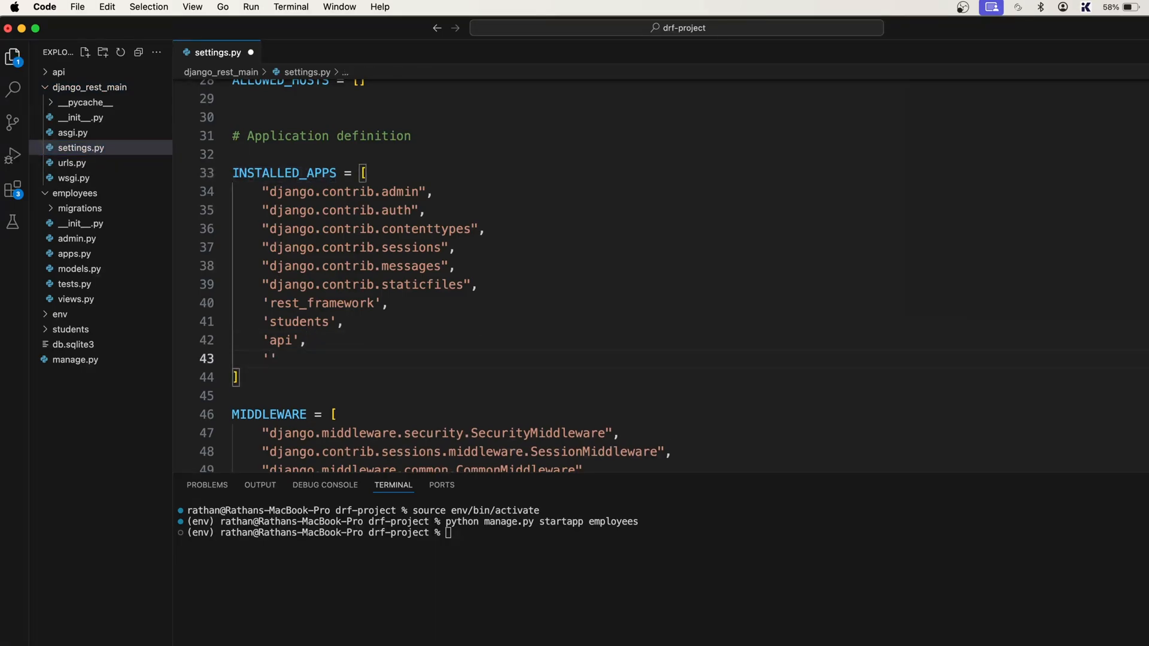
- Add 'employees', to the INSTALLED_APPS list in settings.py
text(e,)
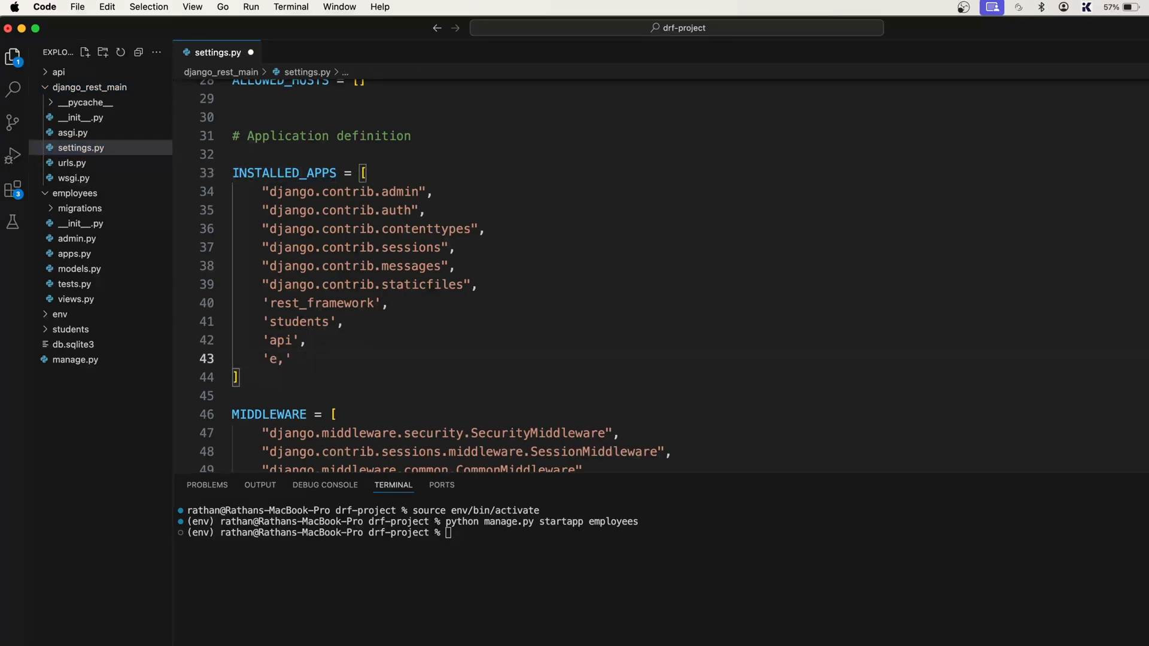
text(mploy)
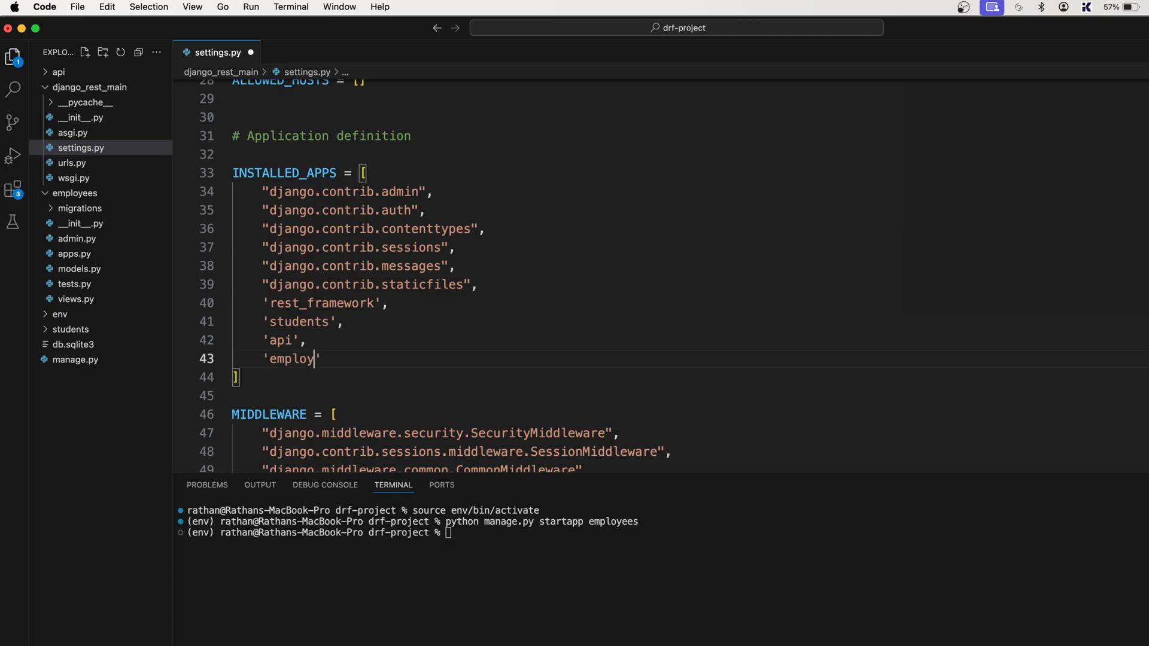
text(ees',)
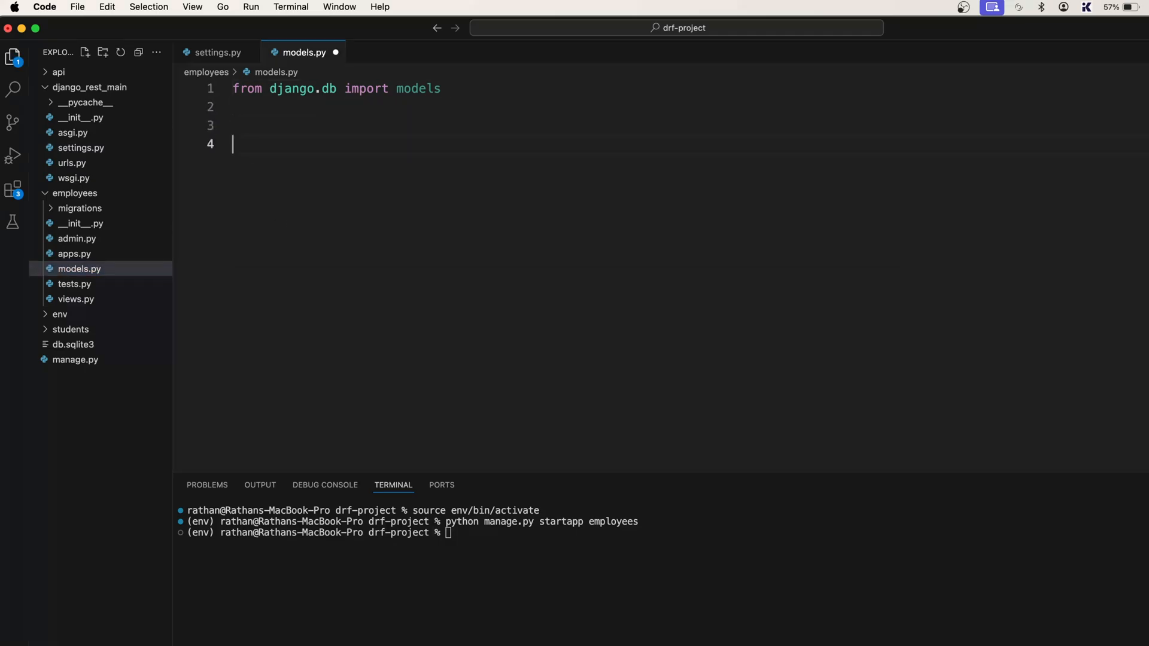
- Define class Employee(models.Model): in employees/models.py
text(class)
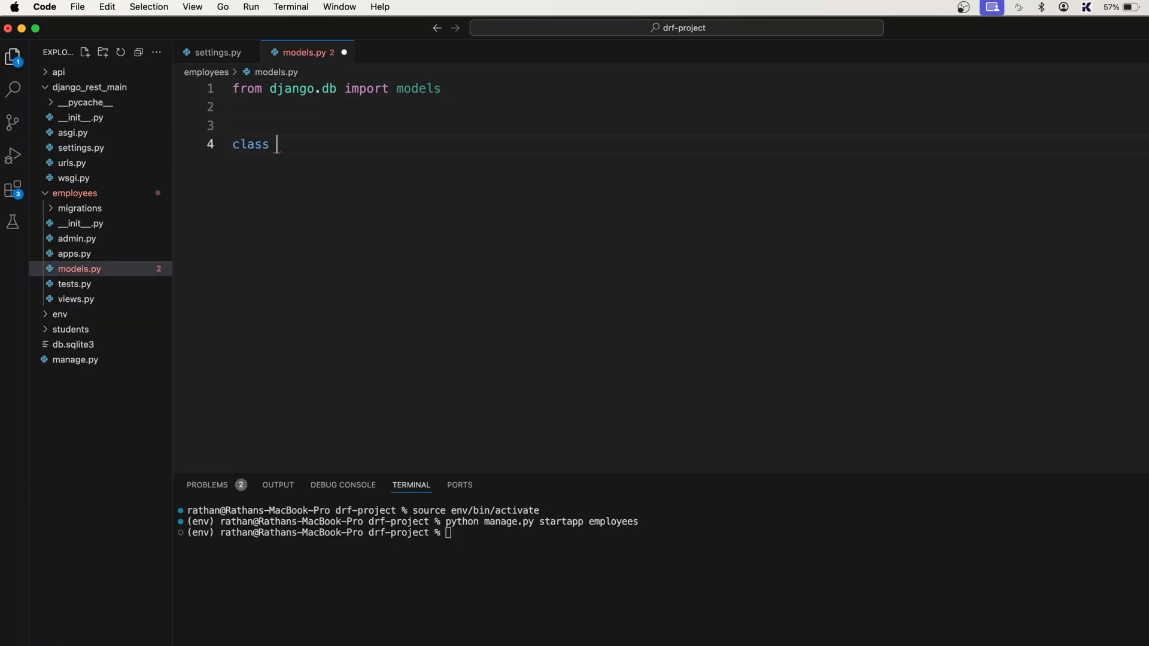
text(Employ)
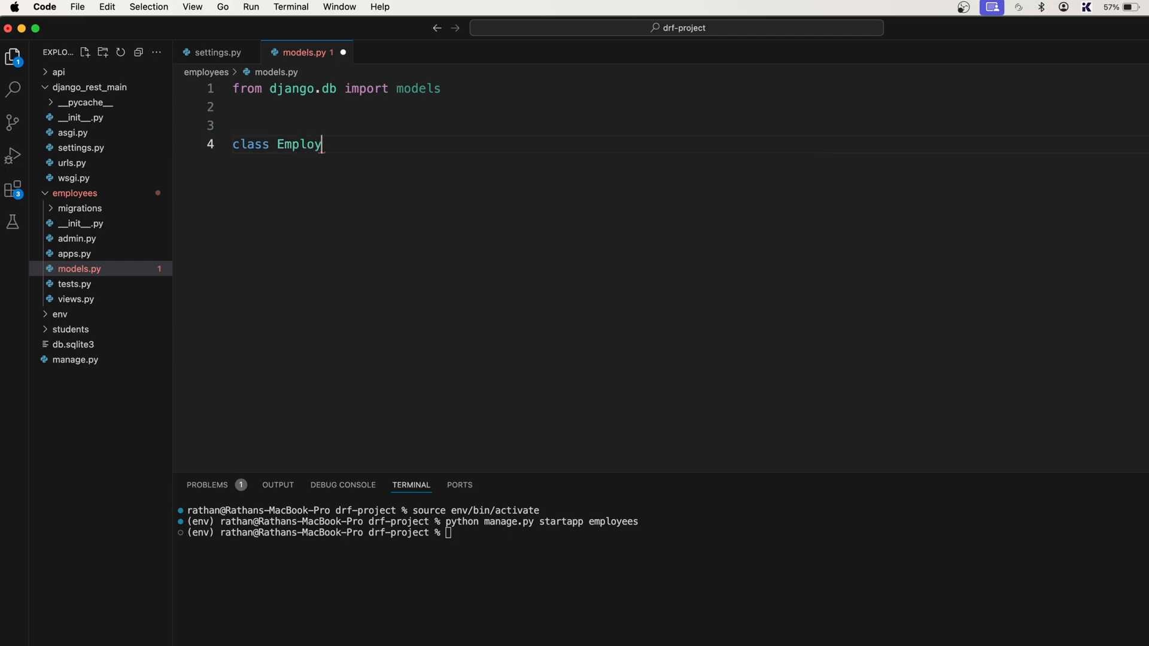
text(ee(models))
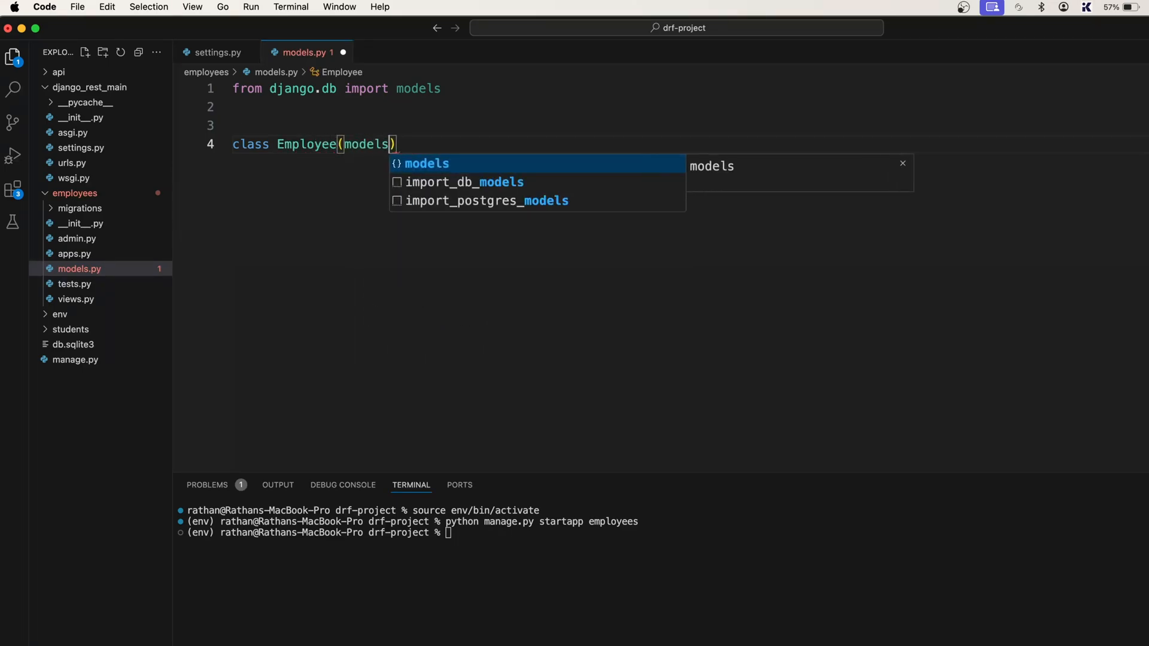
text(.Model)
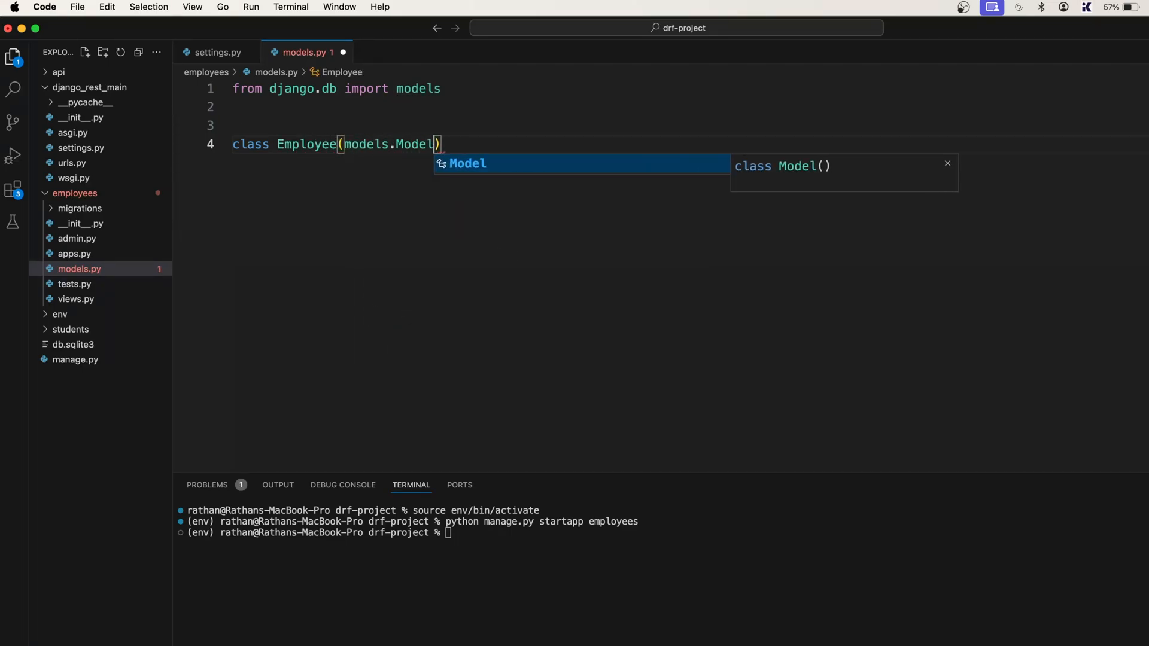
text(:)
key(Enter)
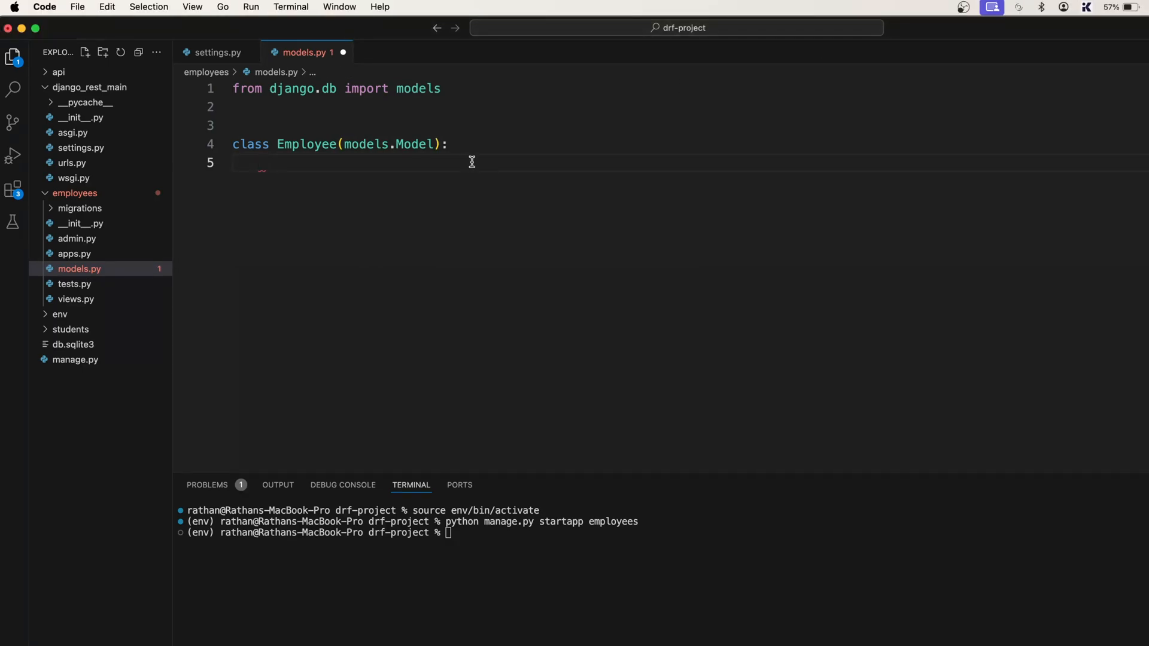
mouse_move(540, 332)
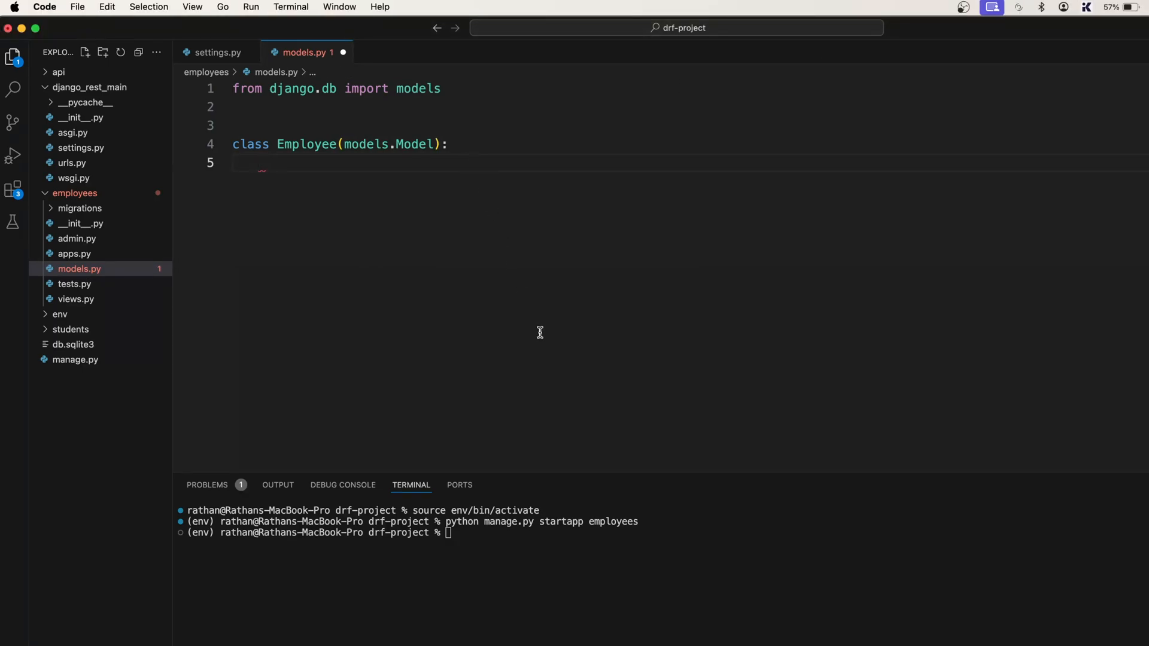
- Add emp_id = models.CharField(max_length=20) to the Employee model
text(emp_)
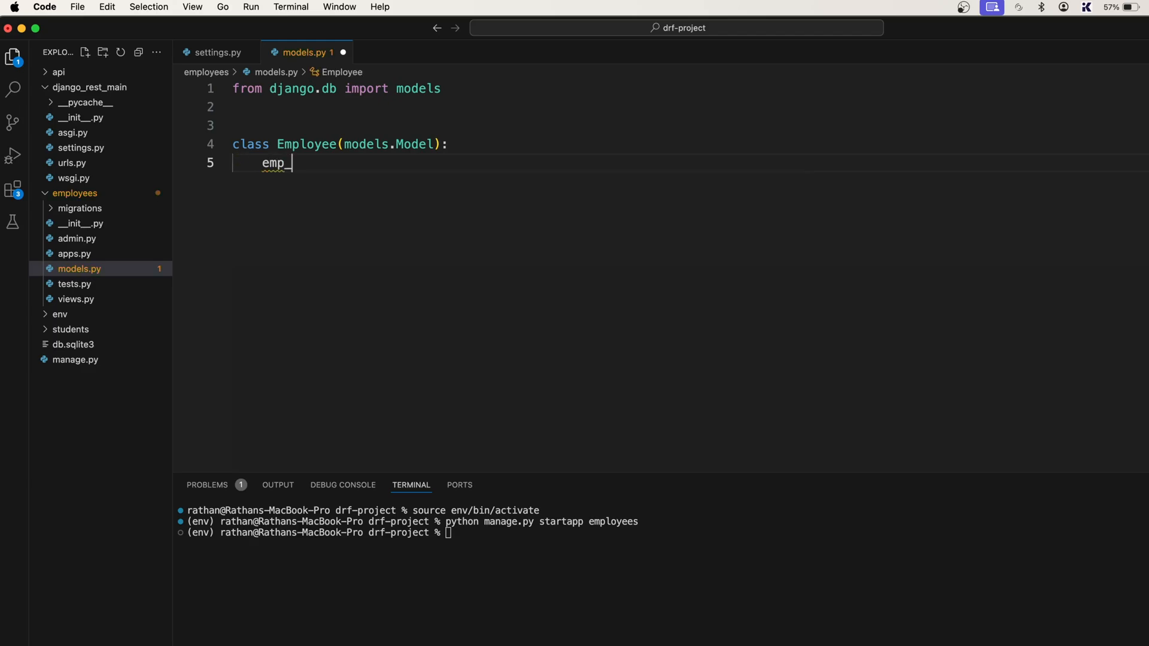
text(id = models)
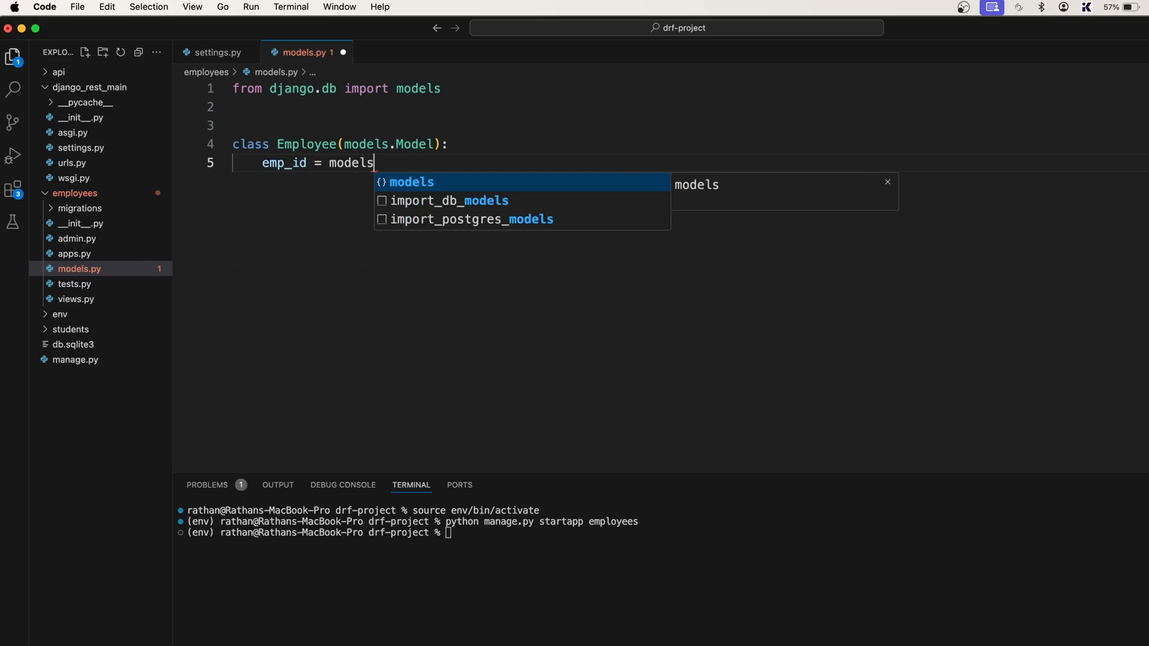
text(.CharField)
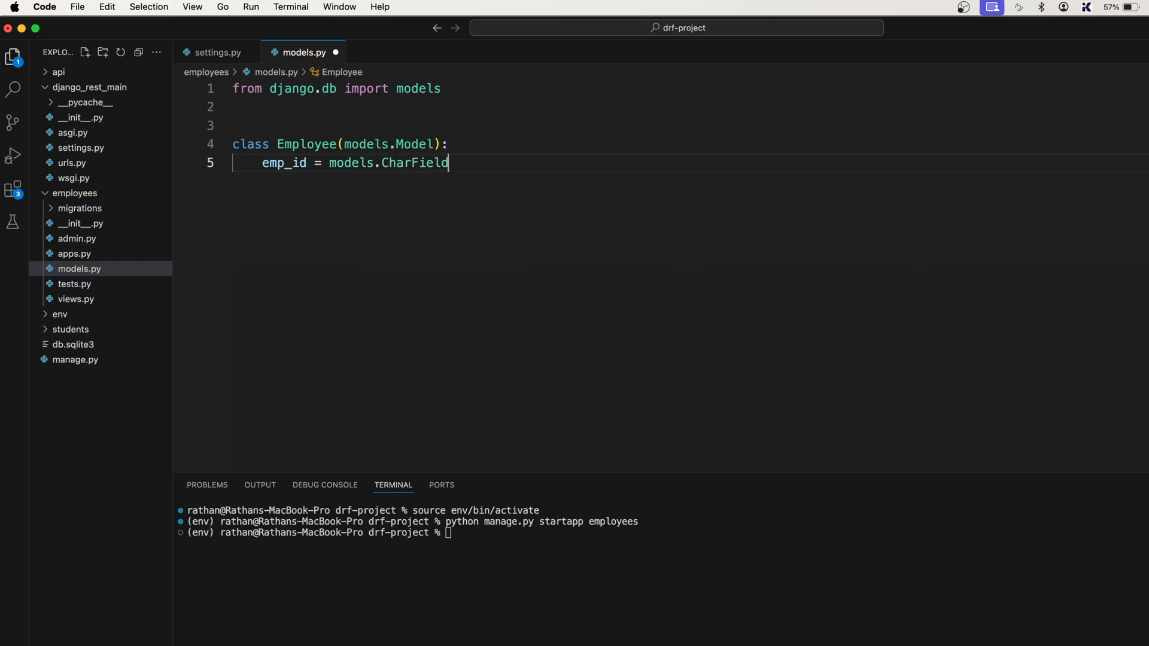
text((max_length=)
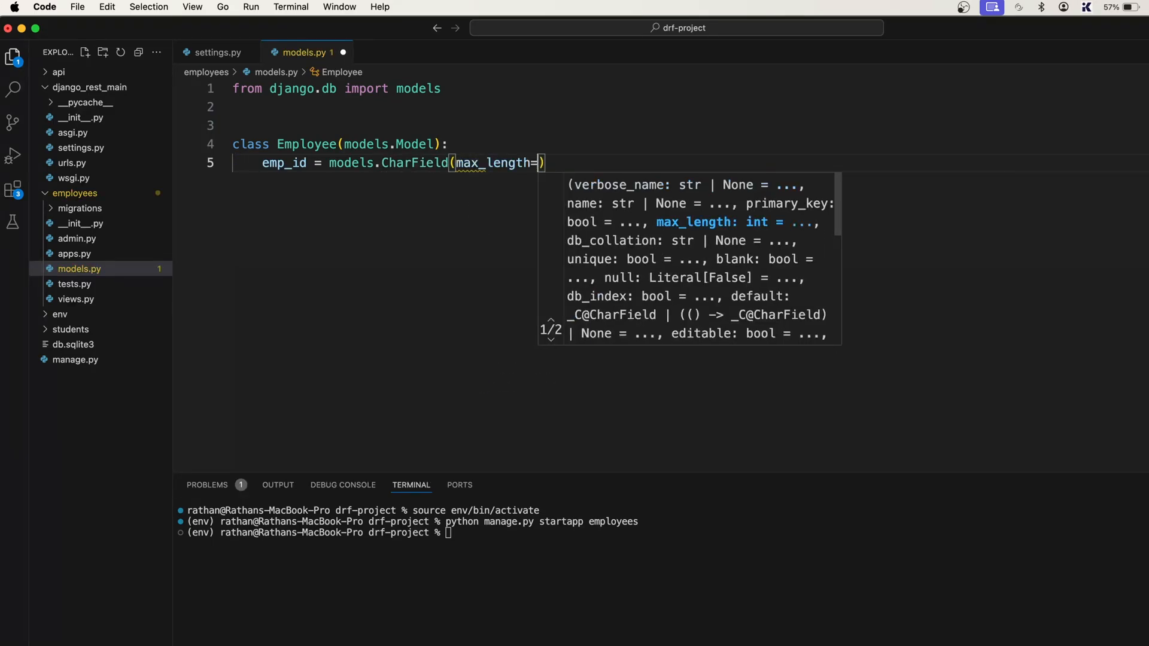
text(20)
text(emp)
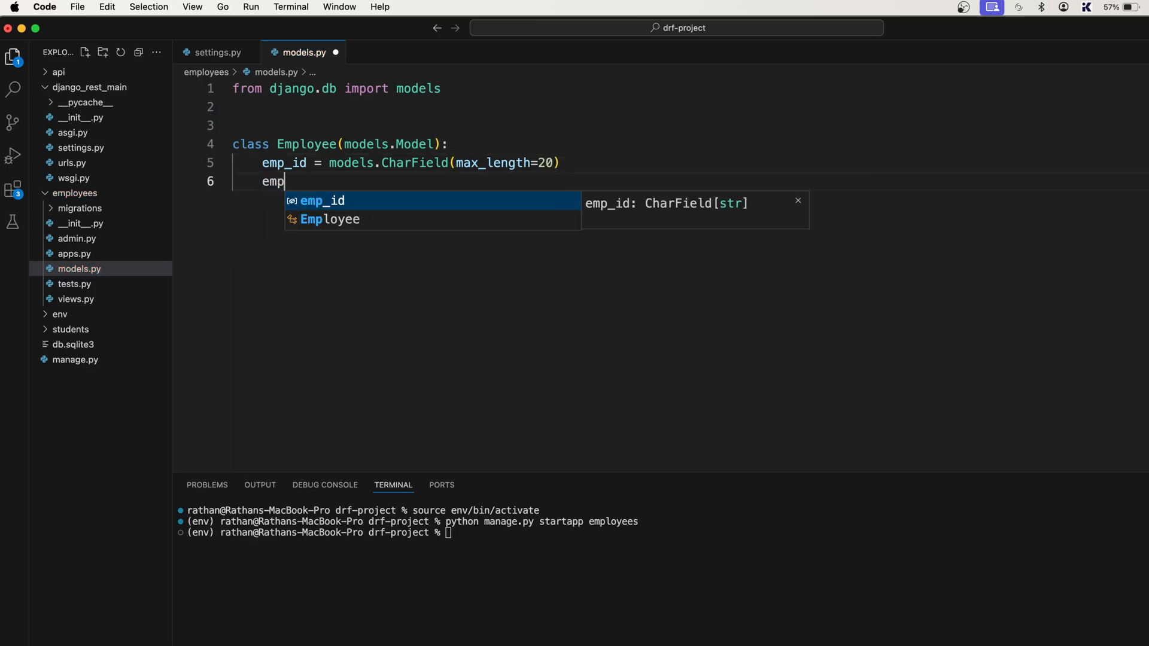
- Add emp_name = models.CharField(max_length=50) to the Employee model
text(_name =)
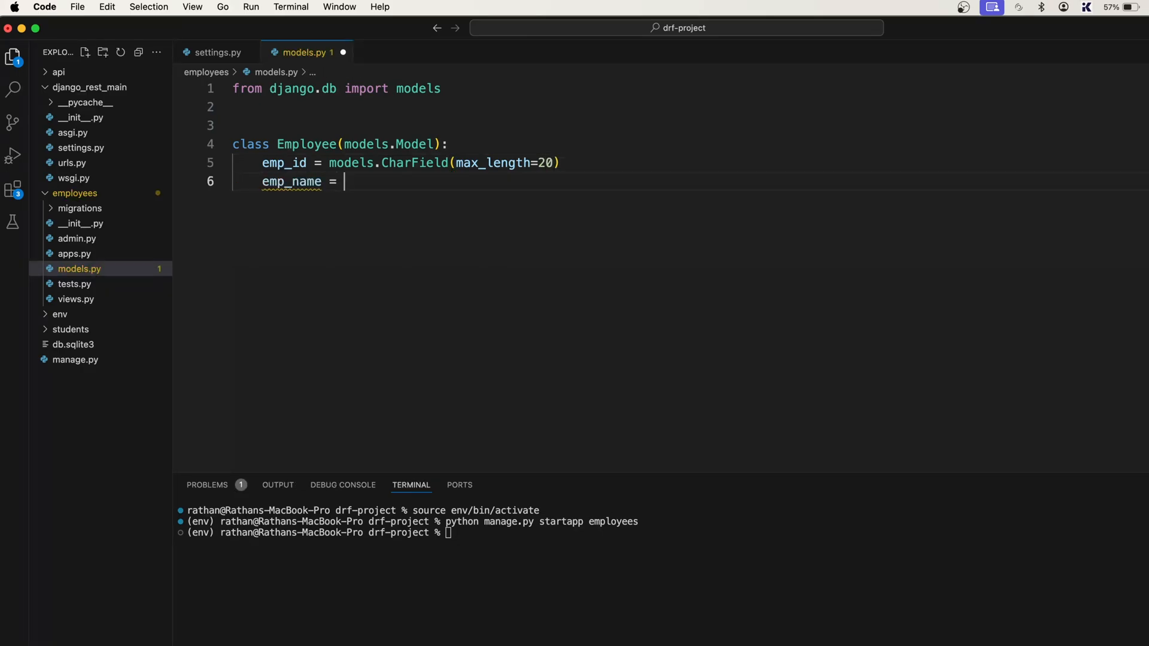
text(models.)
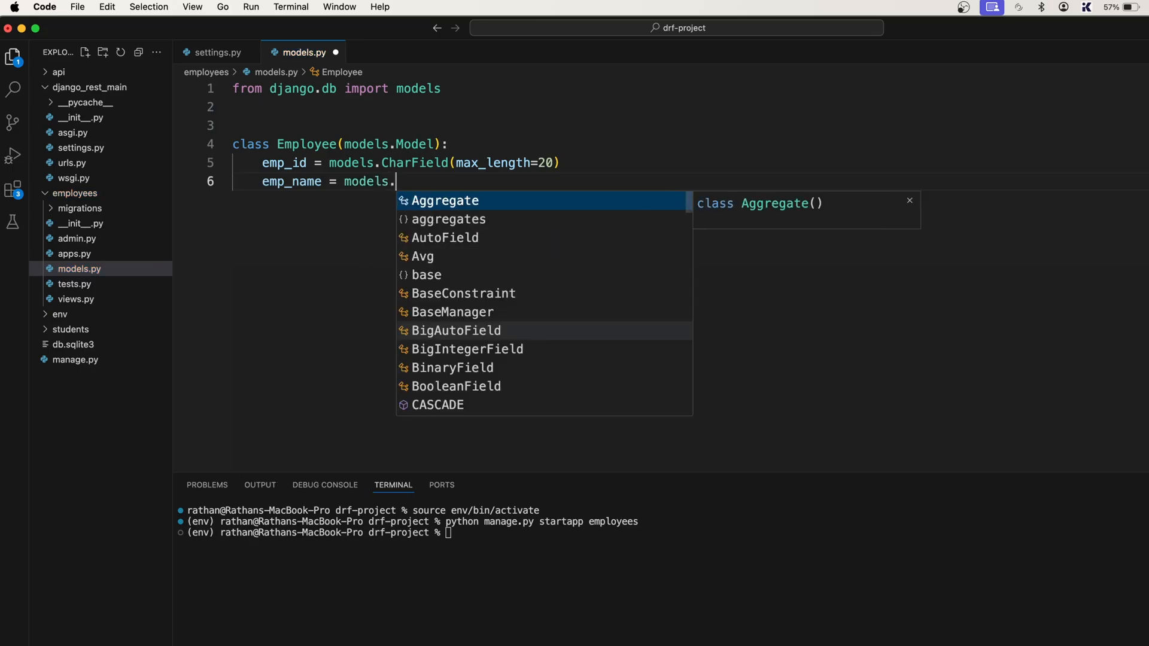
text(CharField(m)
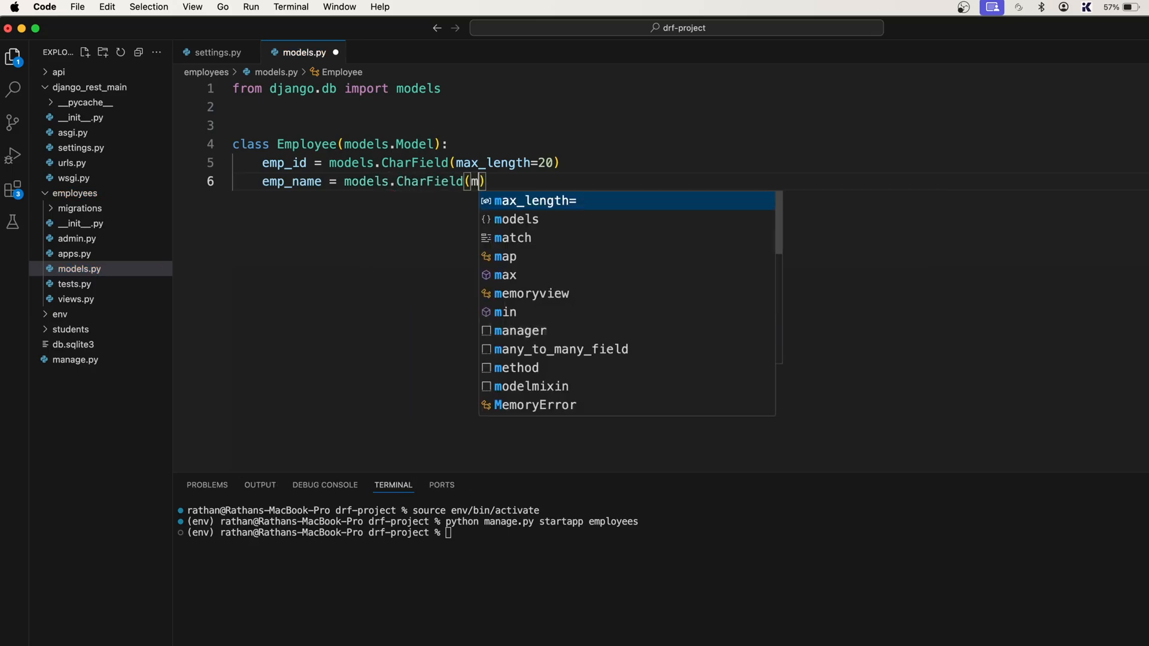
text(ax_length=50)
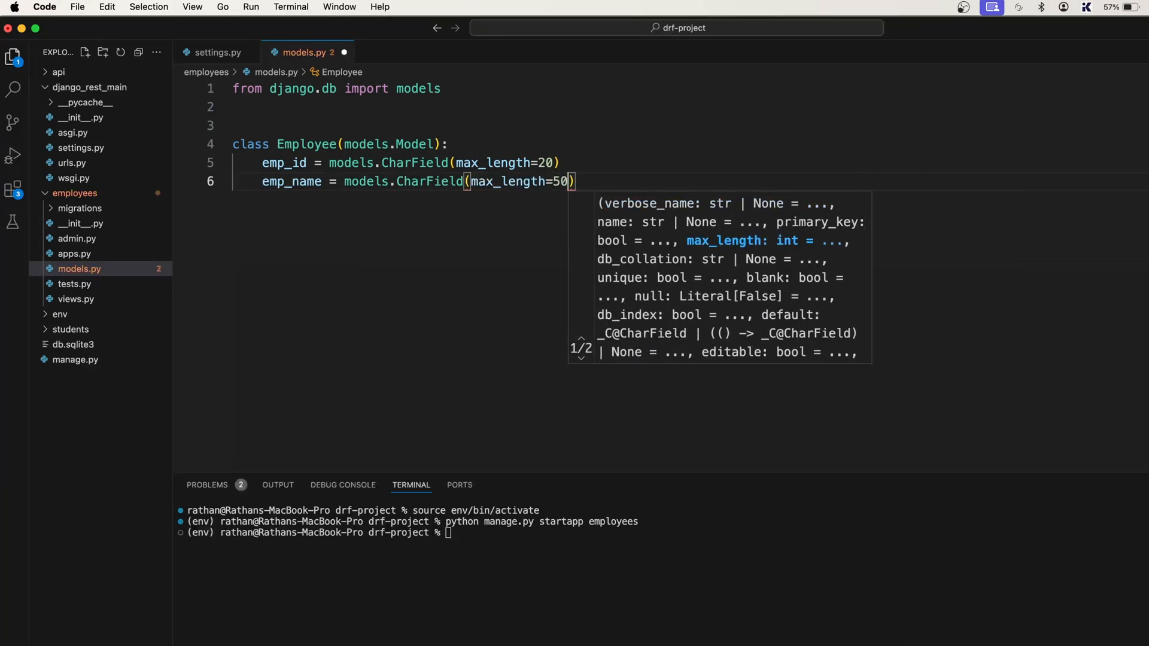
key(Enter)
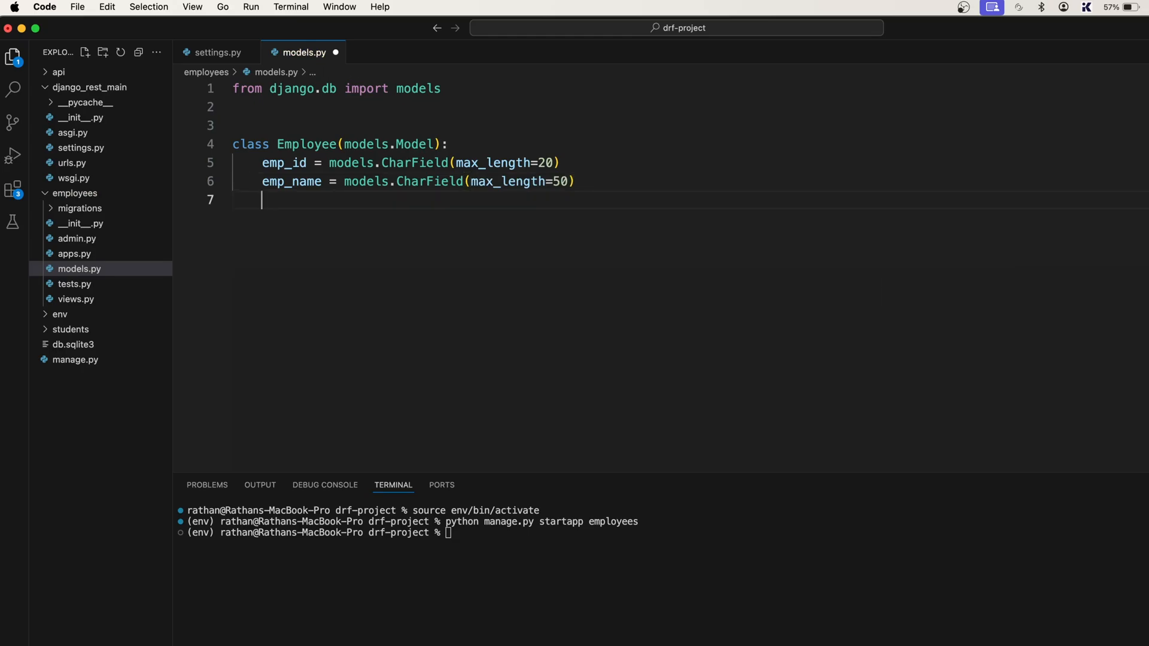
- Add designation = models.CharField(max_length=50) to the Employee model
text(design)
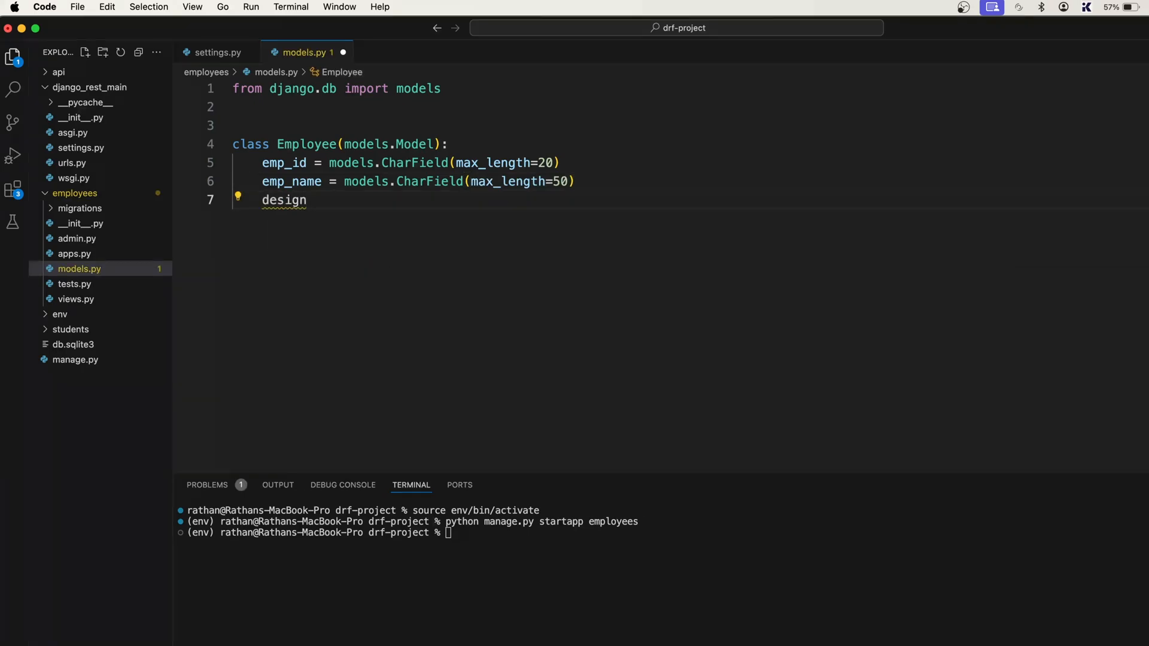
text(ation =)
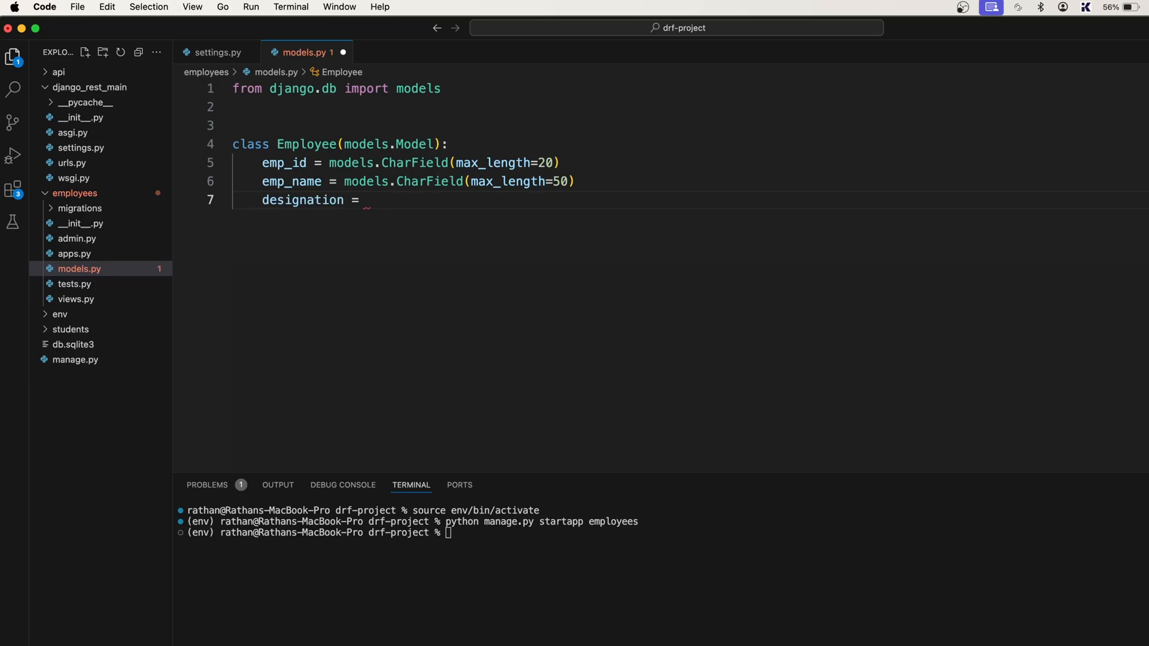
text(models.)
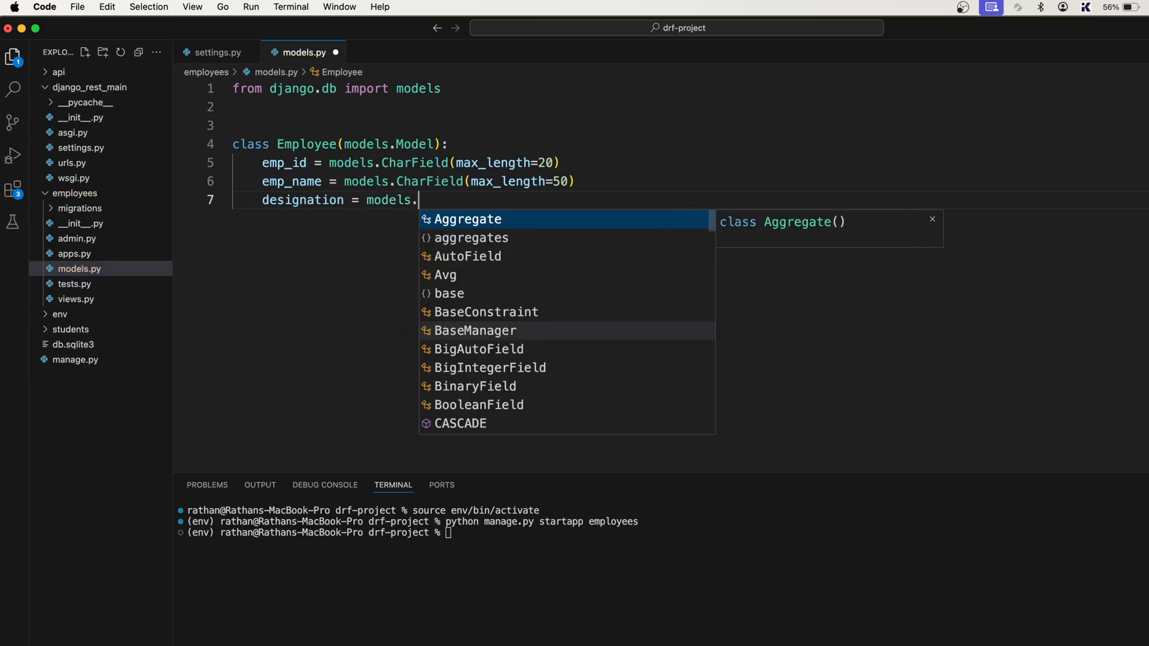
text(CharField()
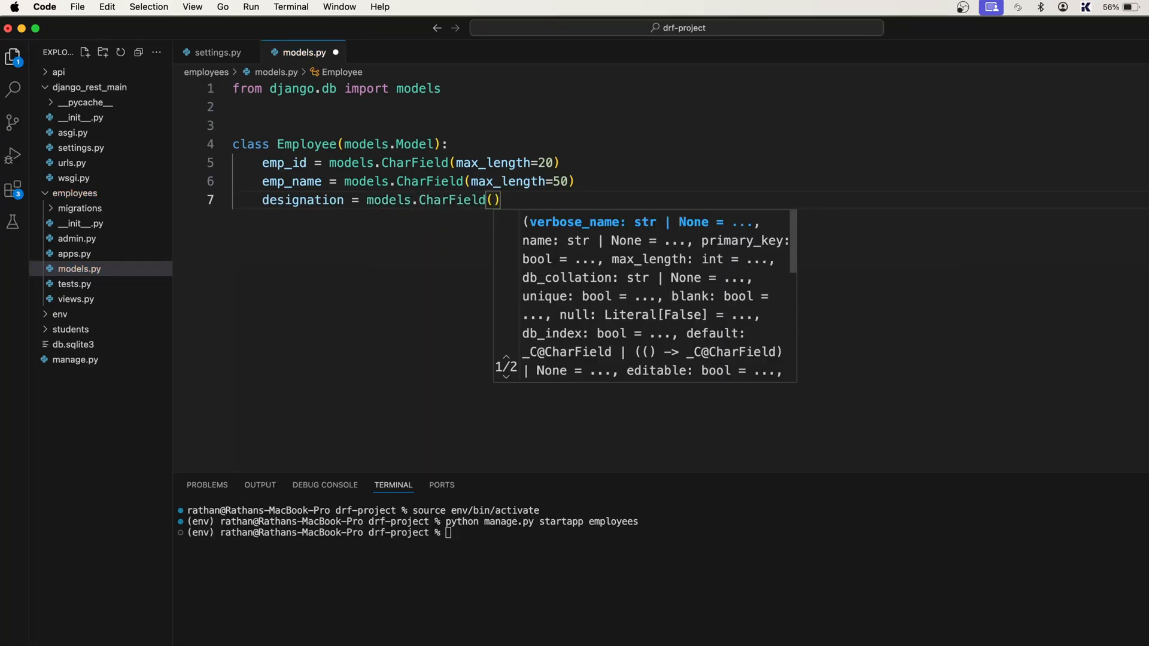
text(max_length=)
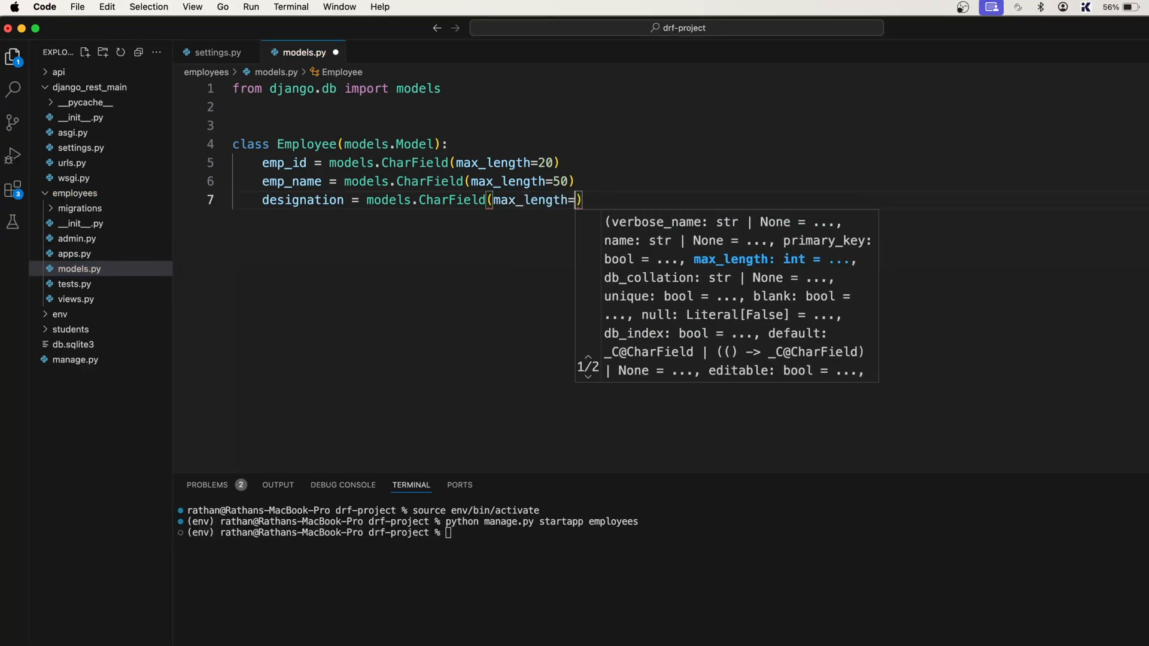
text(50))
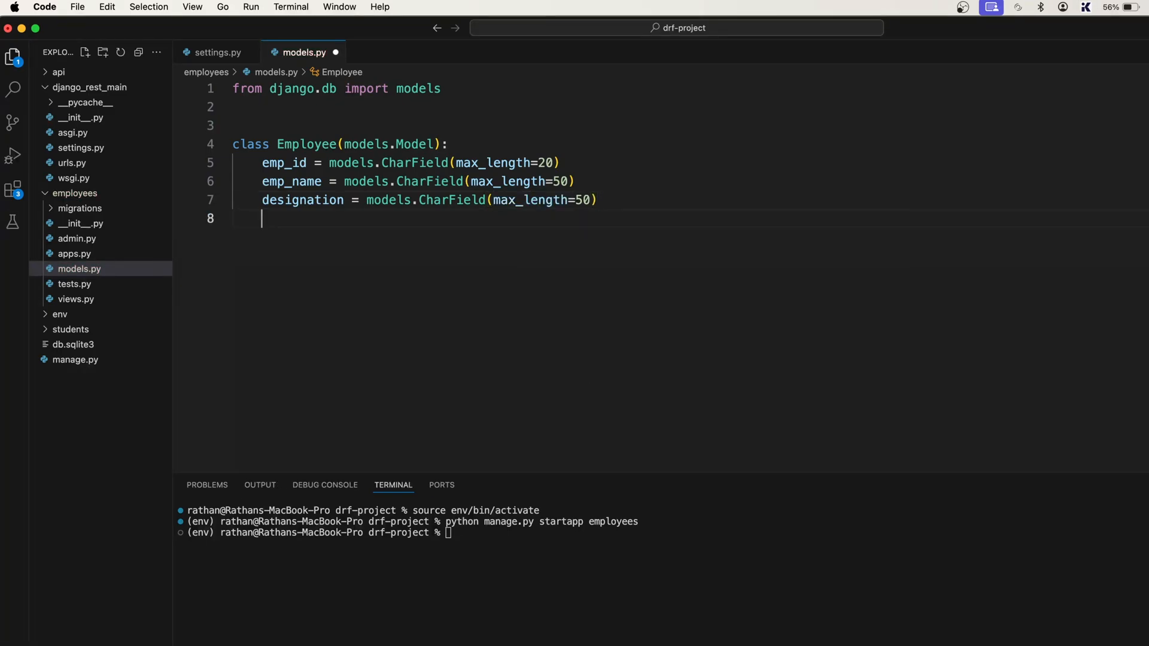
key(Enter)
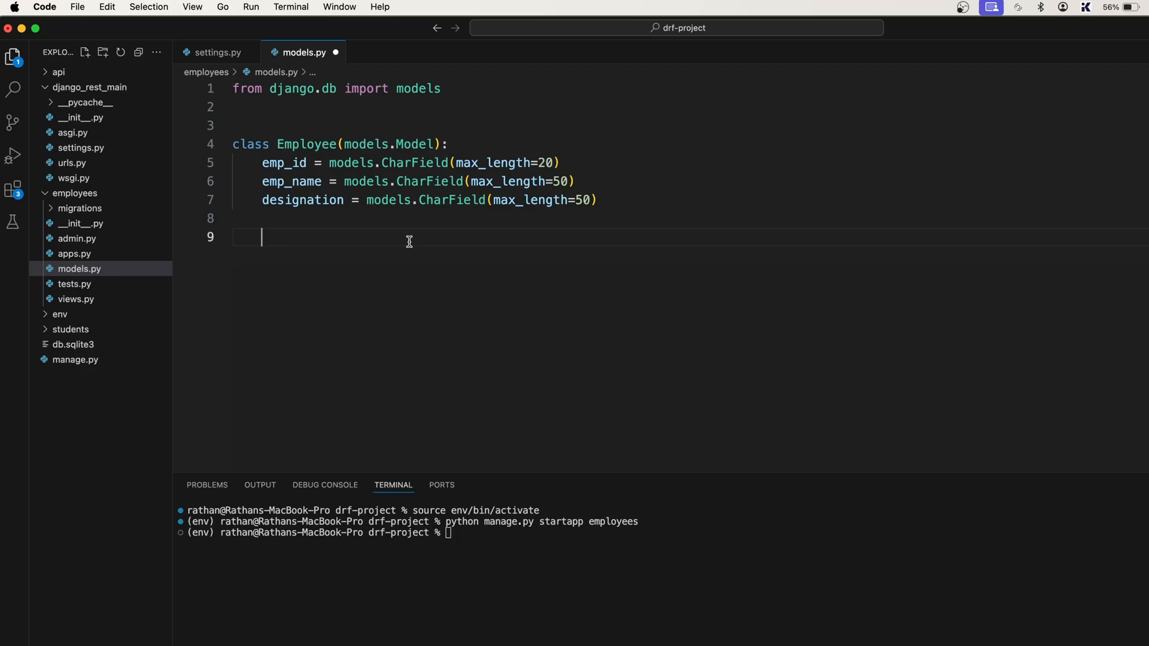
- Give Employee a __str__(self) method that returns self.emp_name
text(def)
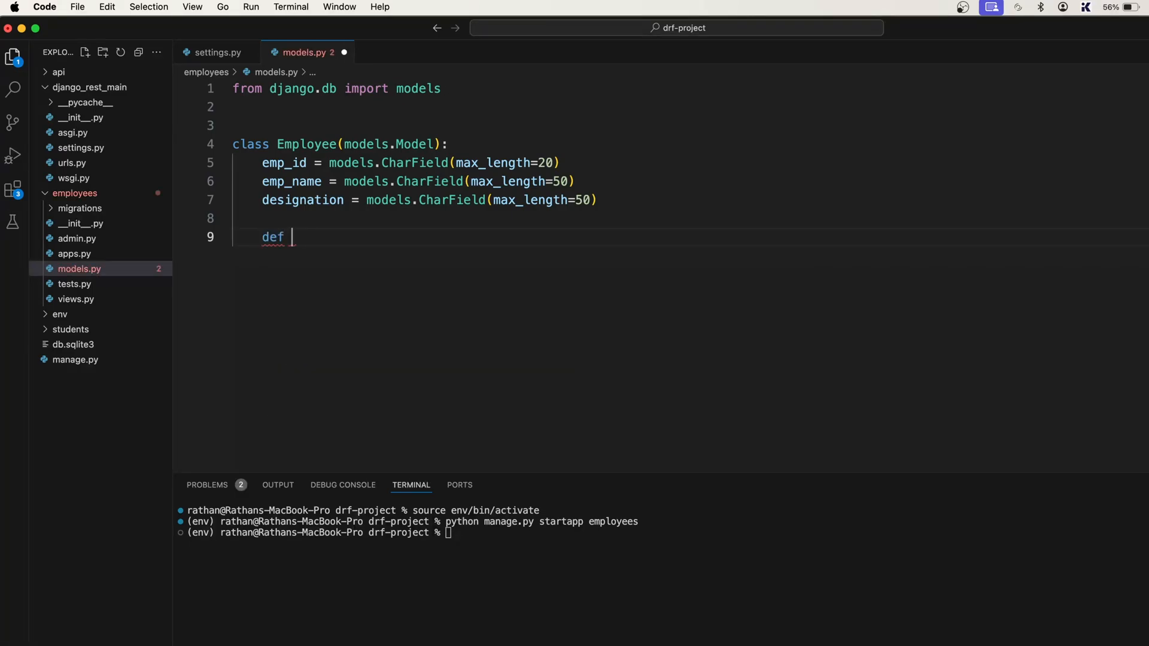
text(__str__)
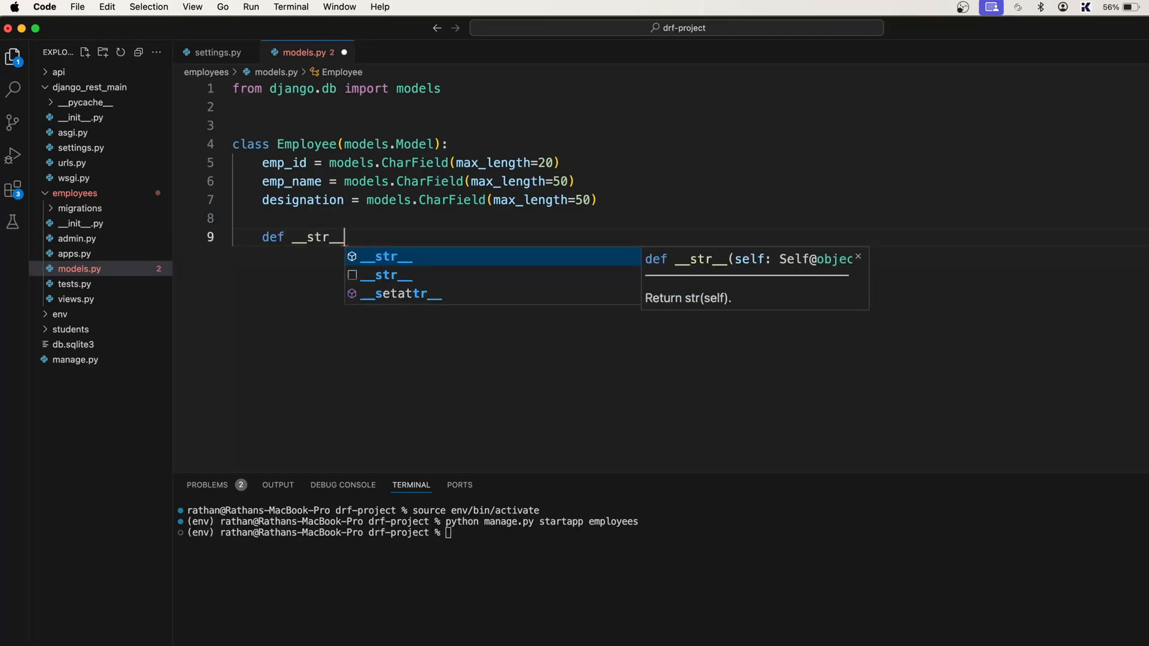
text((se)
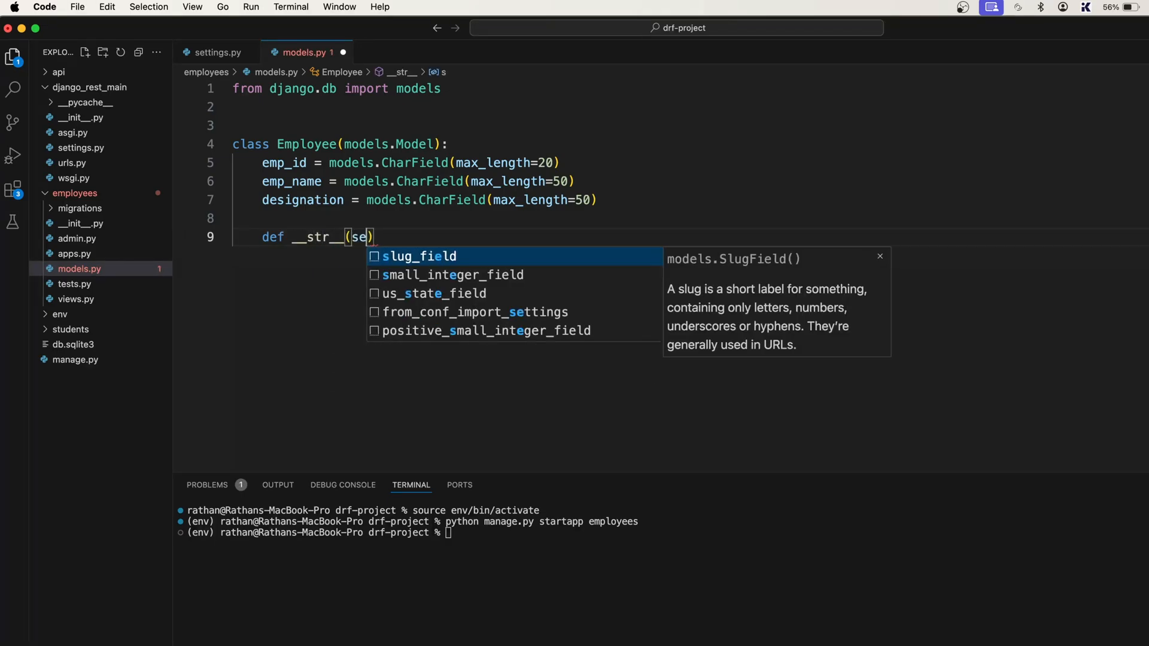
text(lf)
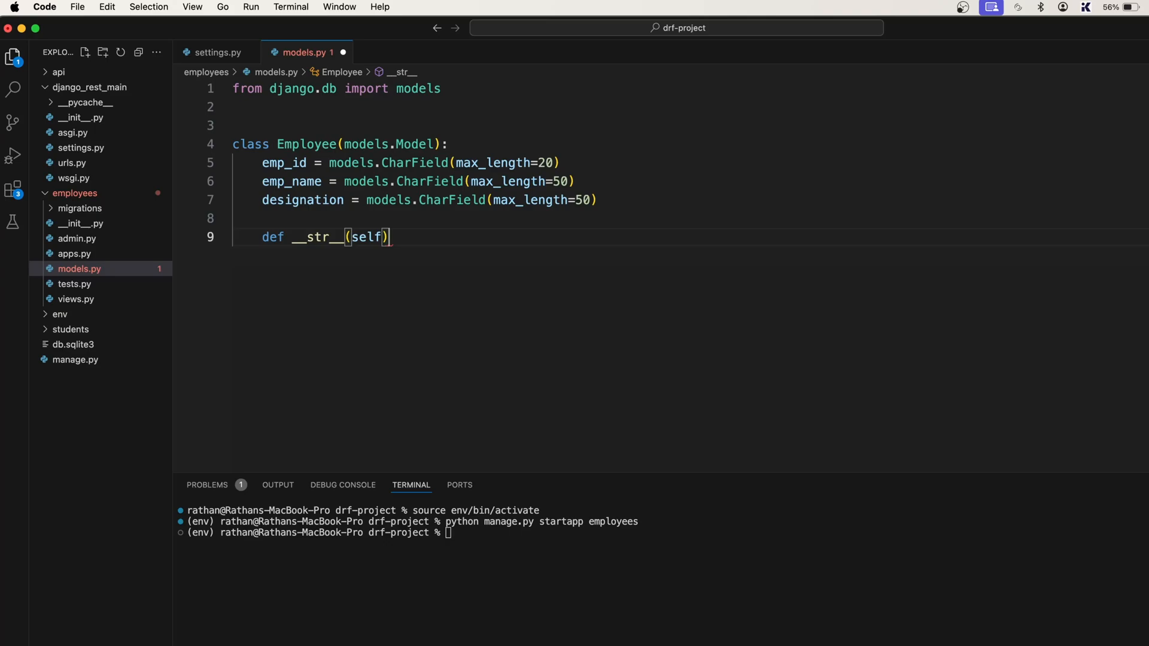
text(:)
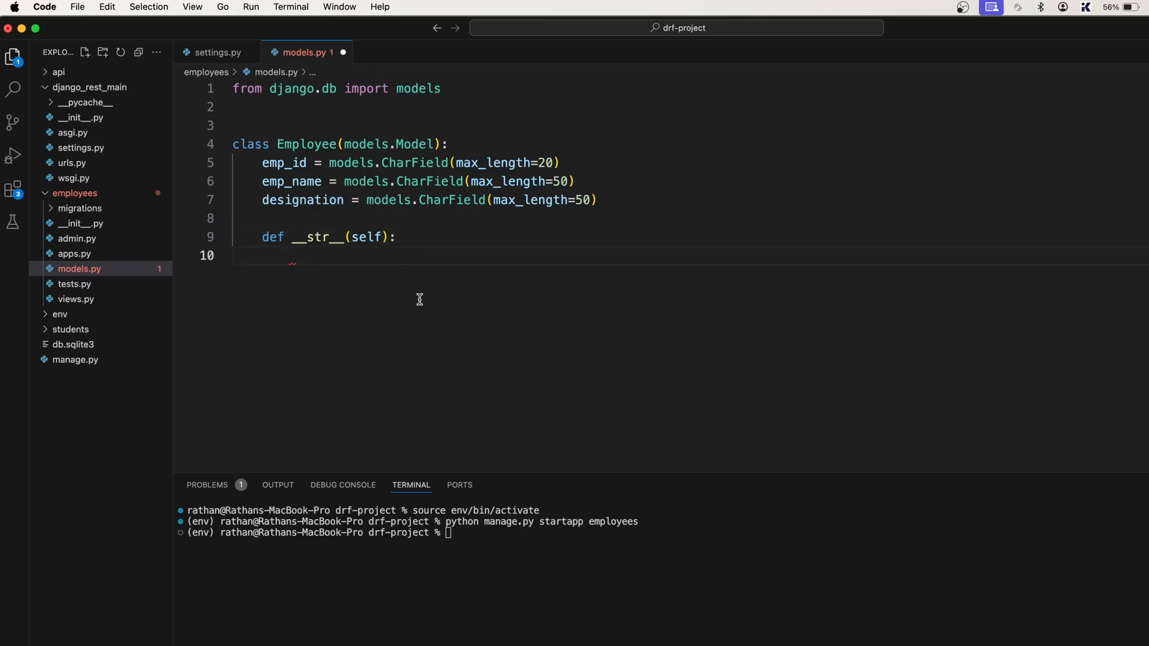
text(return)
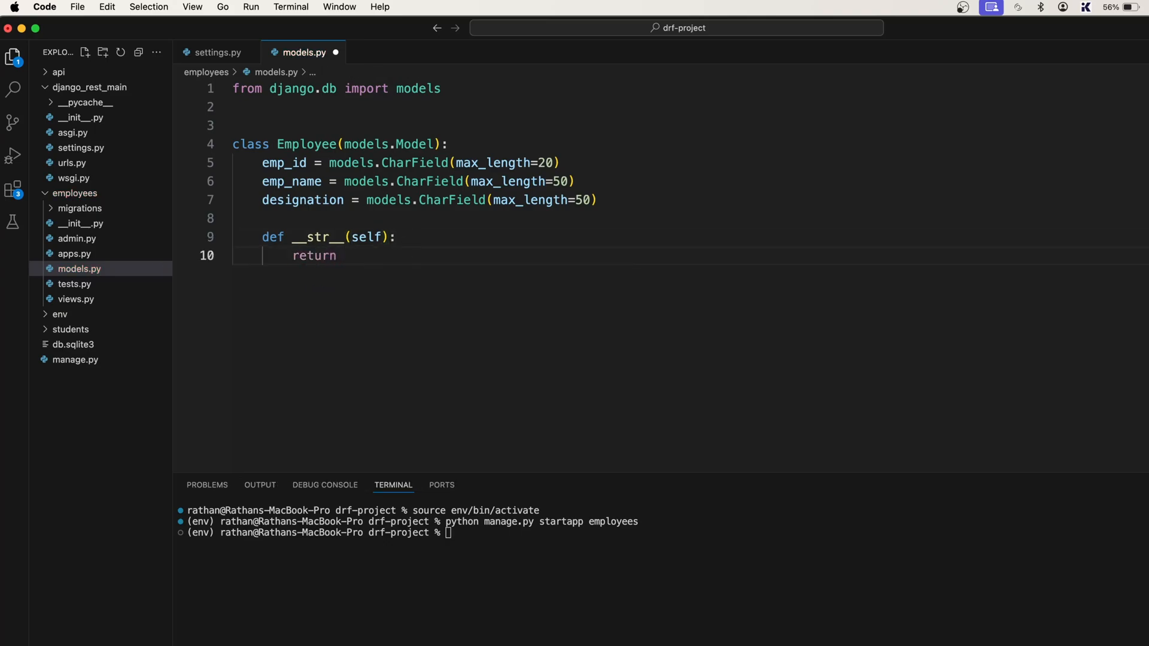
text(self.)
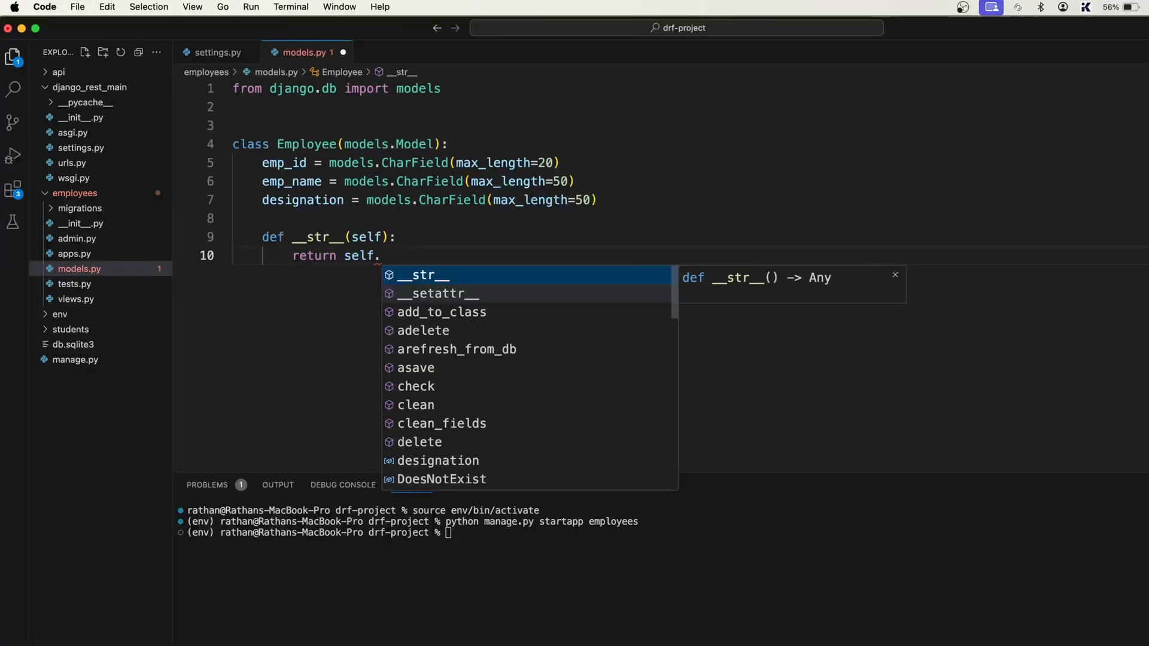
text(emp)
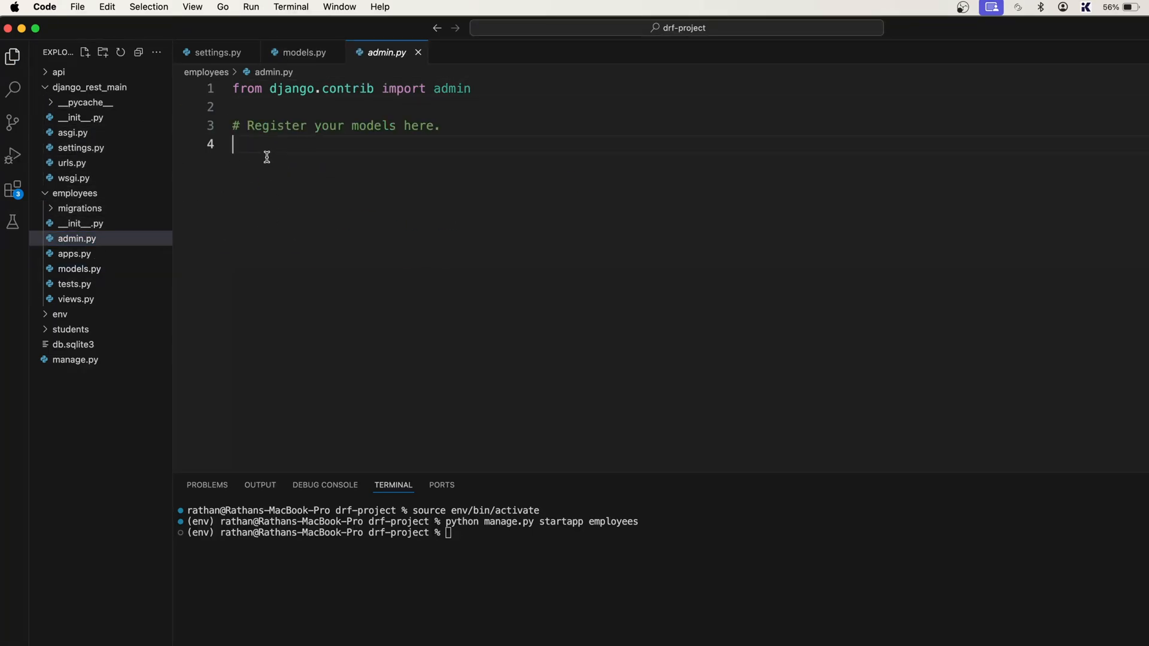
- Import Employee in admin.py with from .models import Employee
text(from)
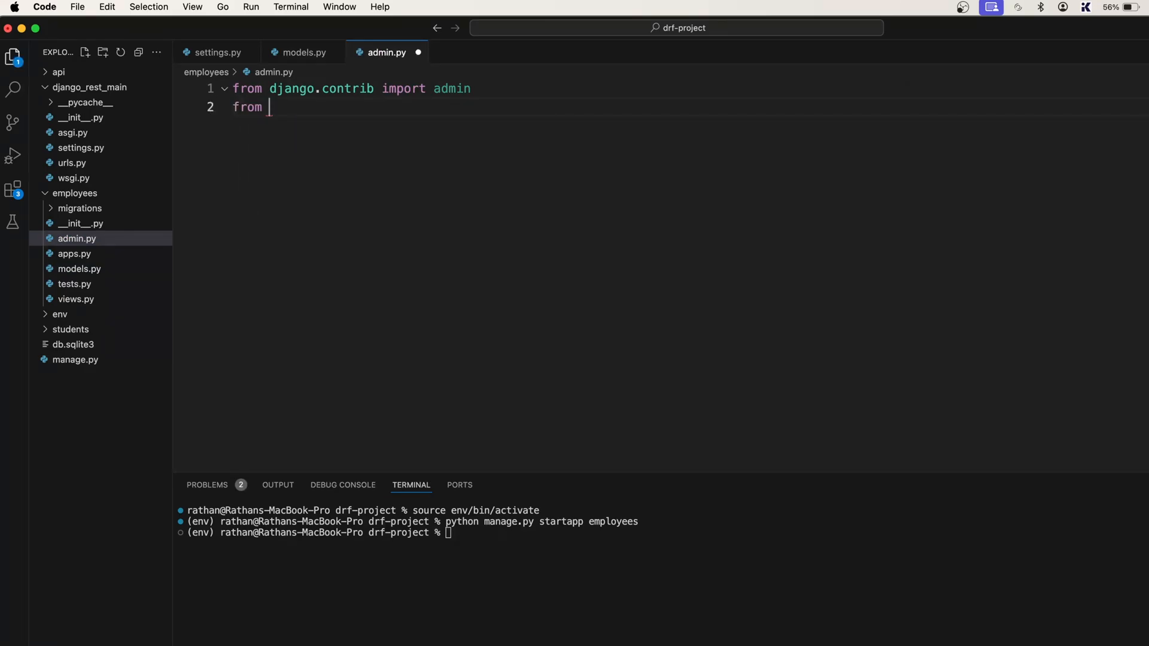
text(.mo)
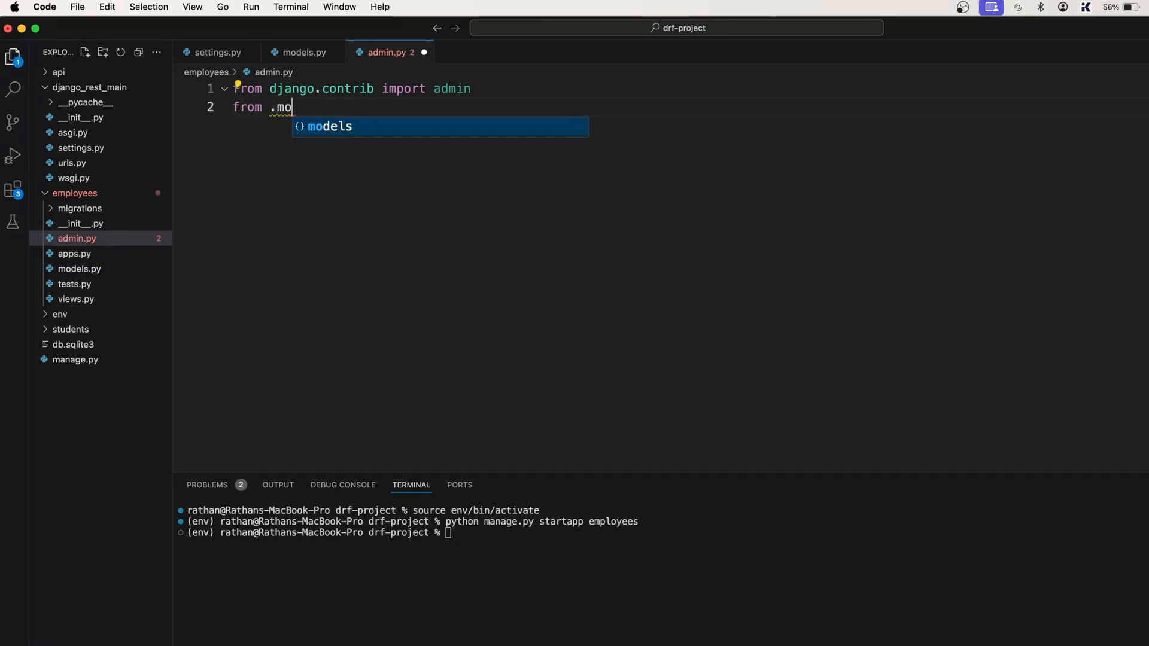
text(dels import)
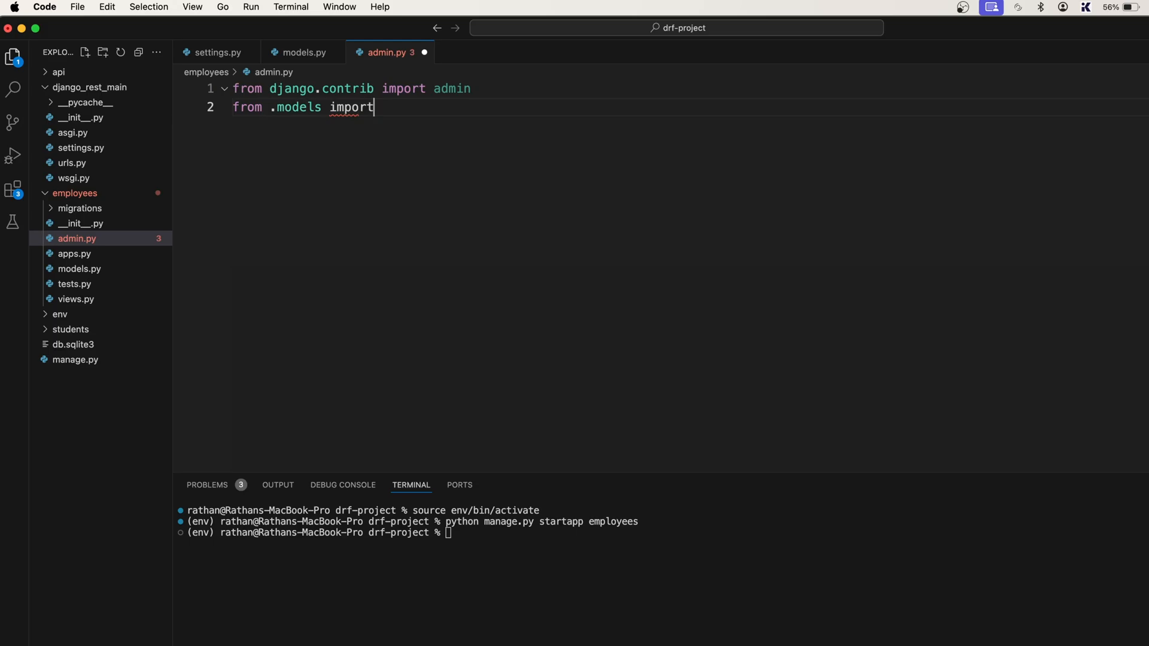
text(Employee)
text(a)
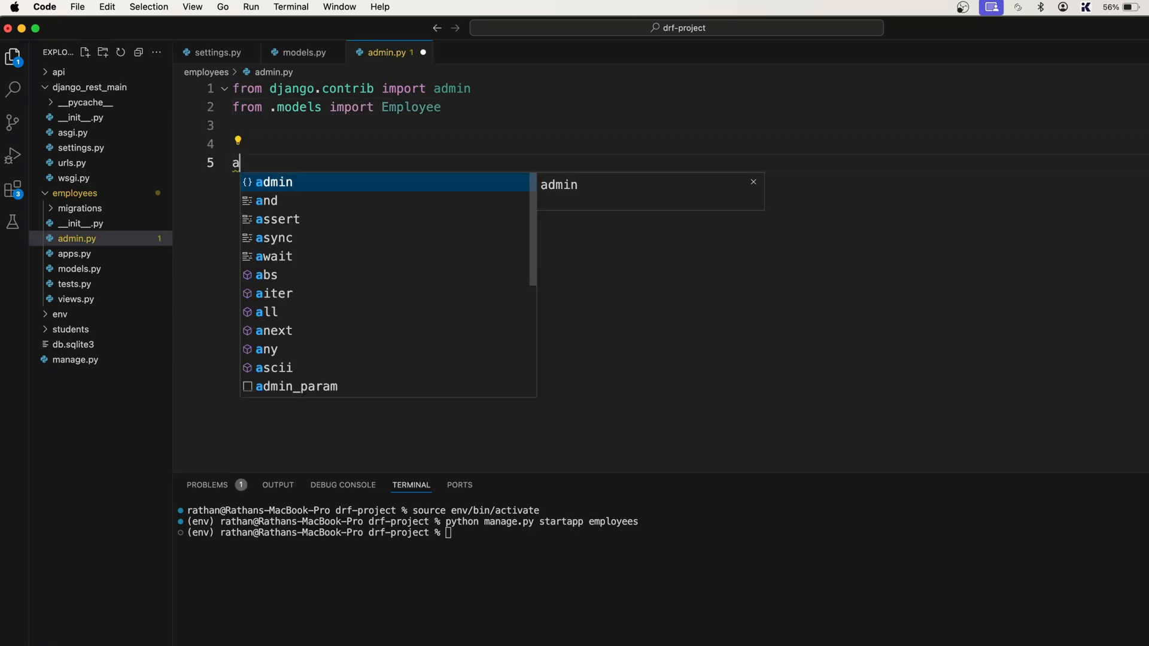
- Register the model with admin.site.register(Employee)
text(dmin)
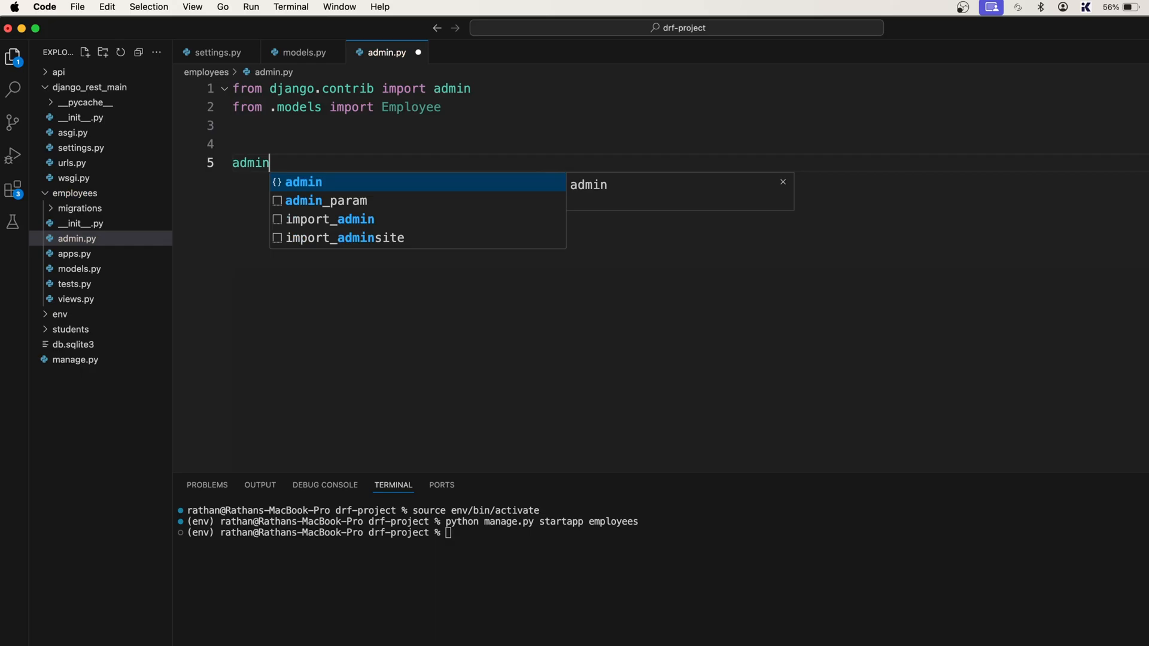
text(.)
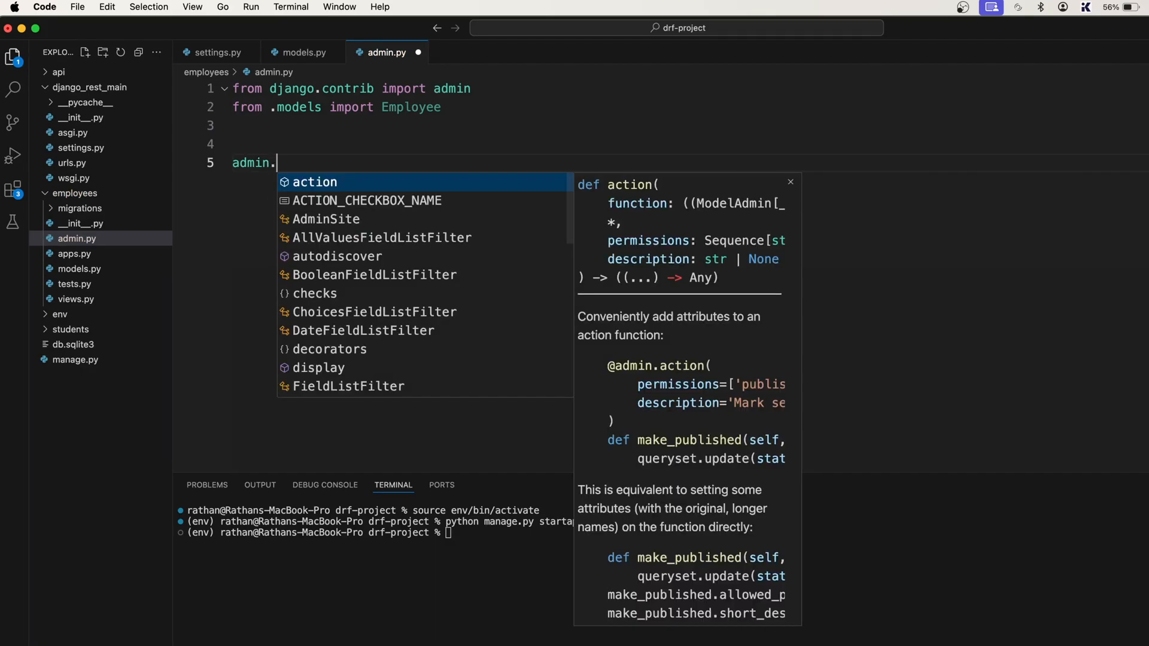
text(site.register()
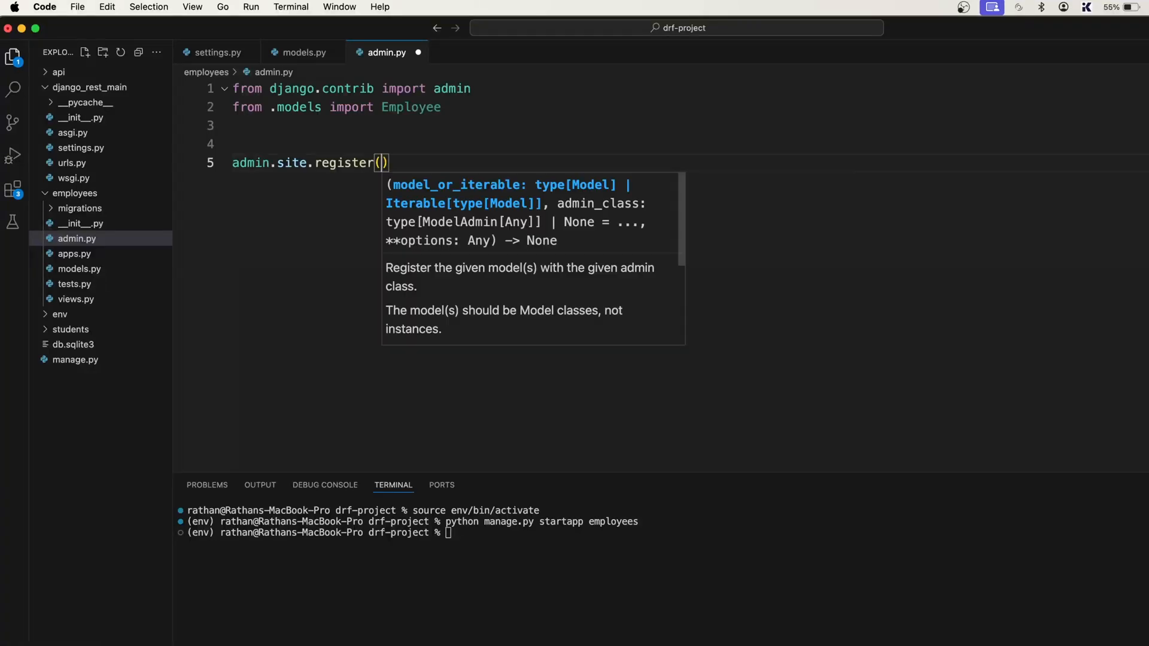
text(Employee)
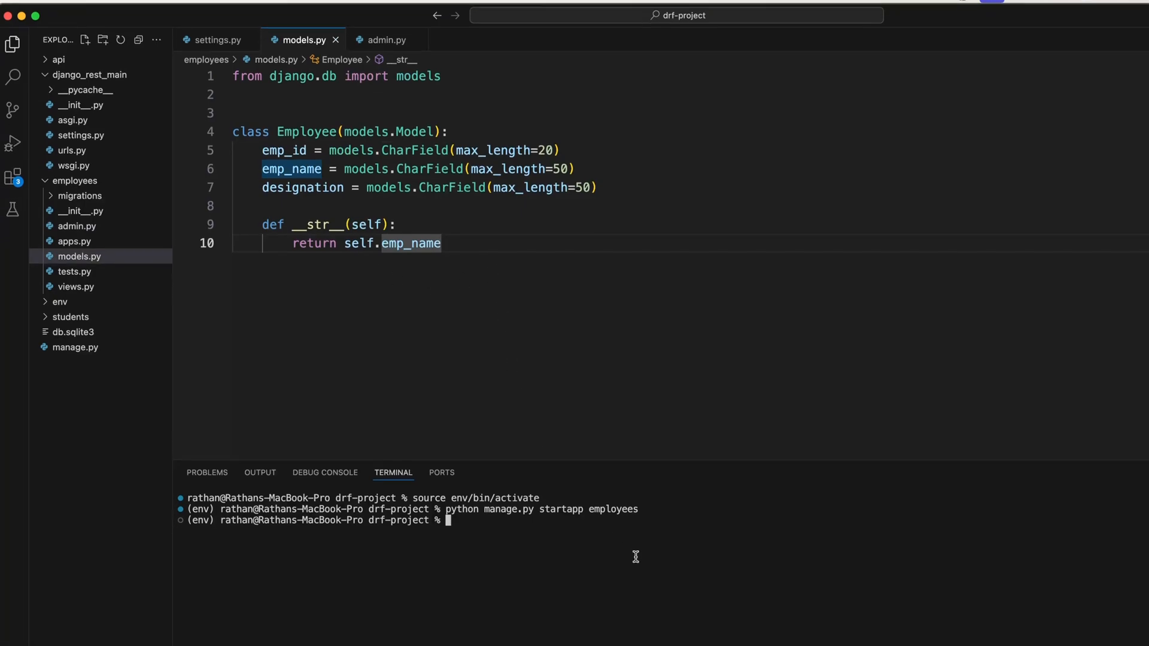
- Generate the initial employees migration with python manage.py makemigrations
text(python m)
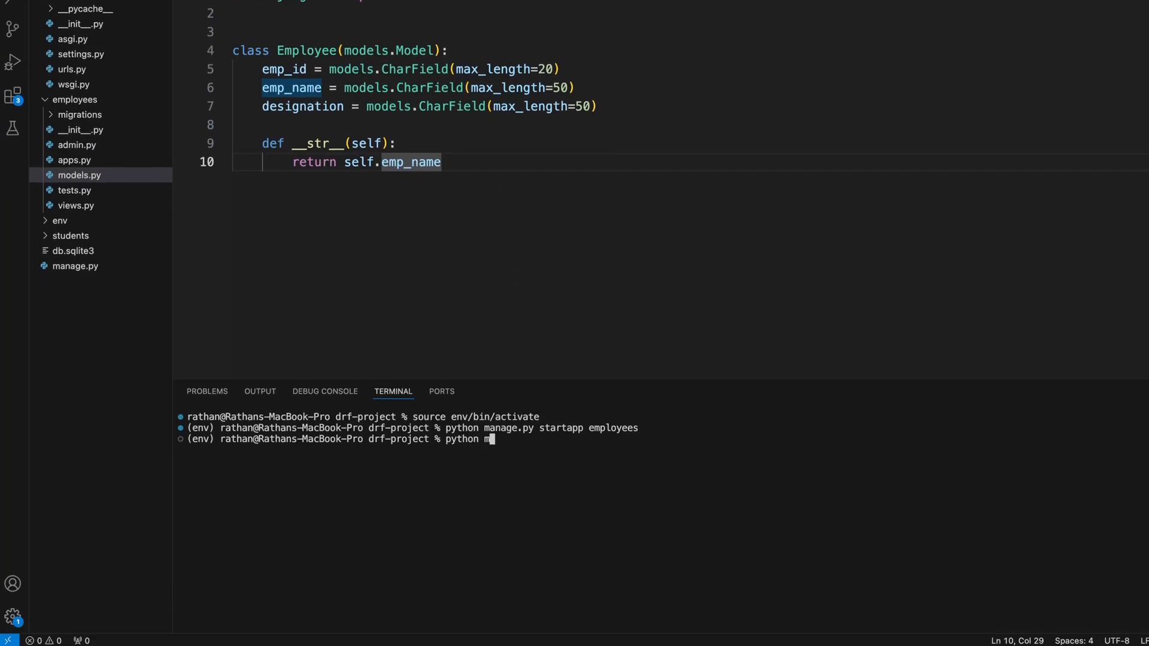
text(a)
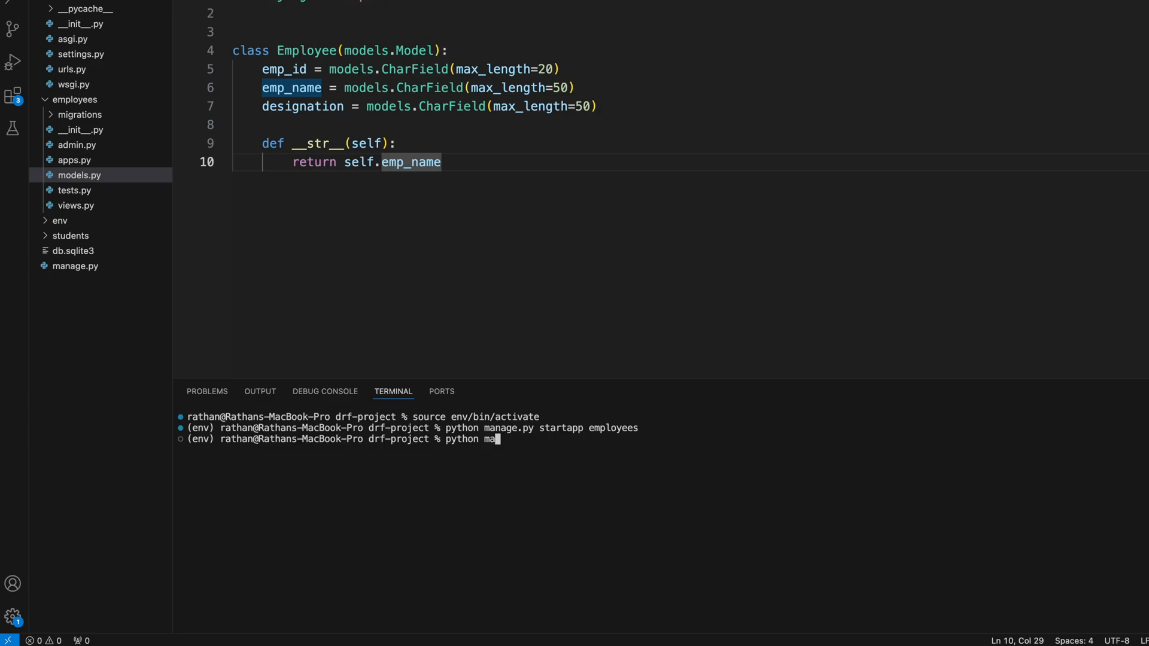
text(nage.py)
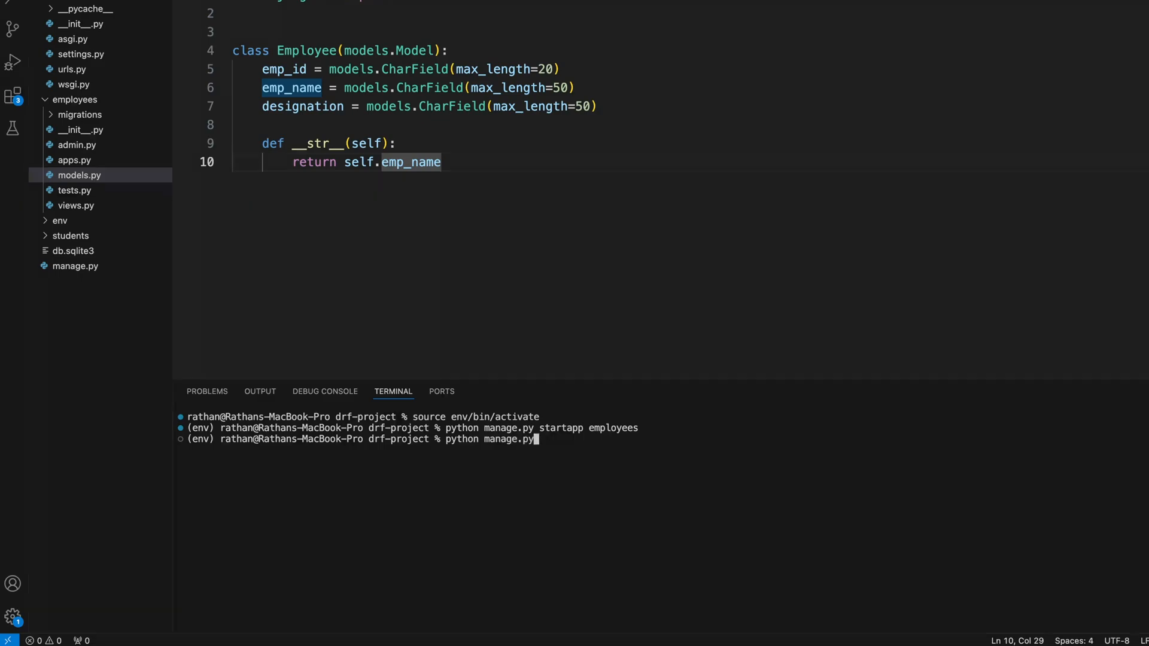
text(makemi)
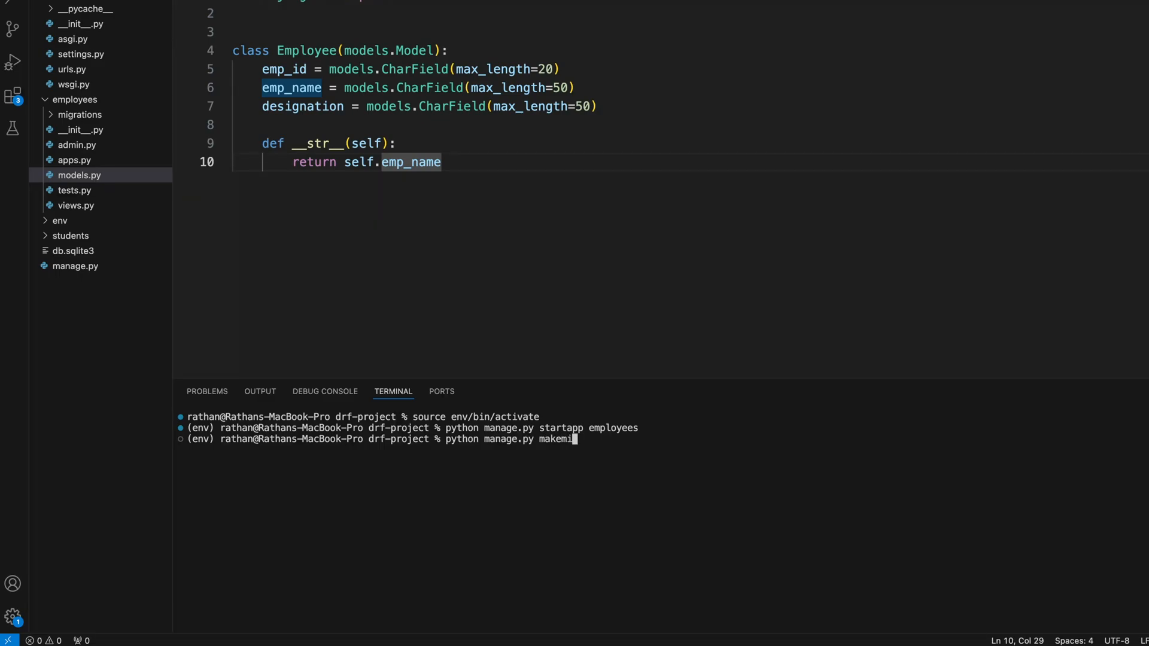
text(gration)
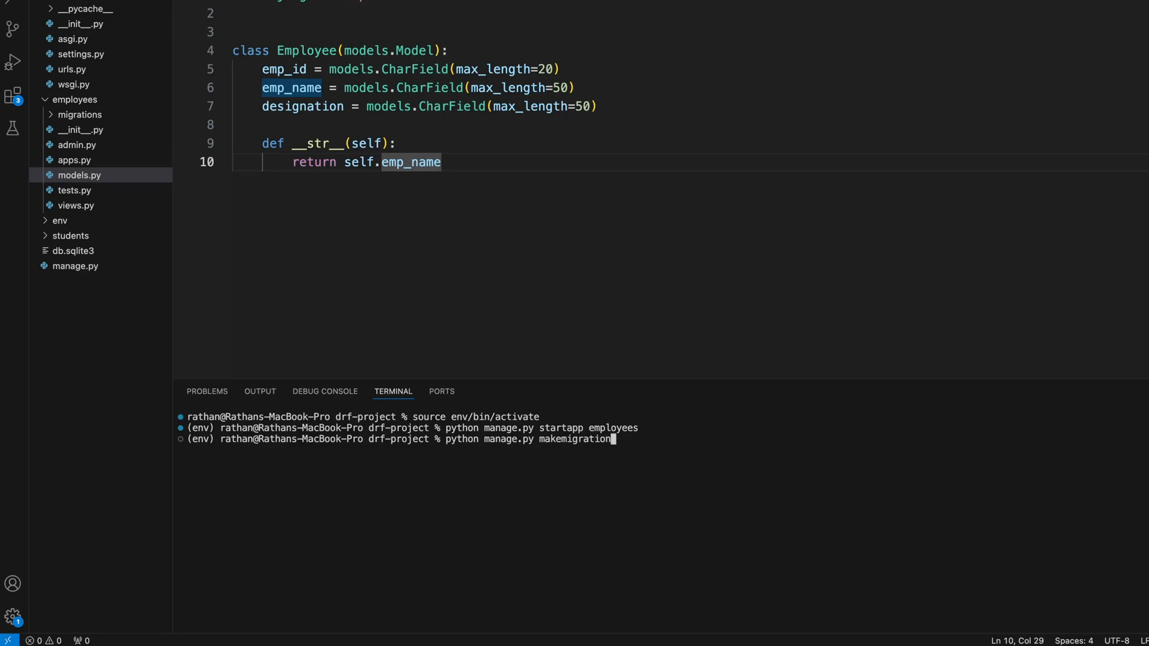
key(Enter)
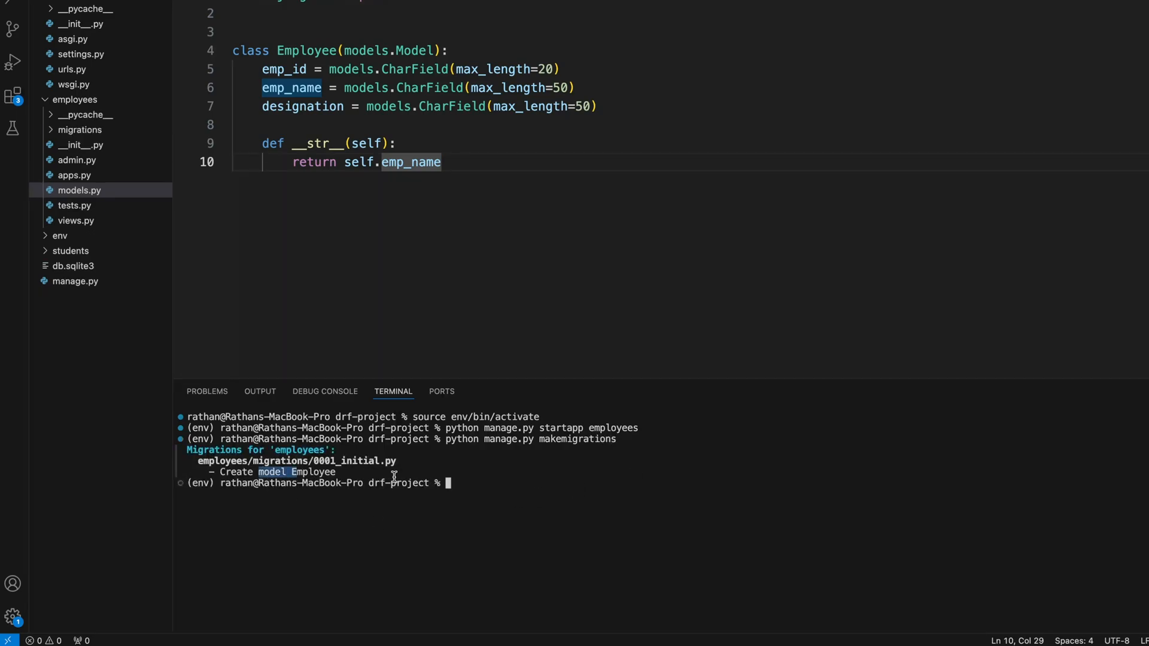
- Apply the migration and start the development server with python manage.py runserver
text(python manage.py makemigrati)
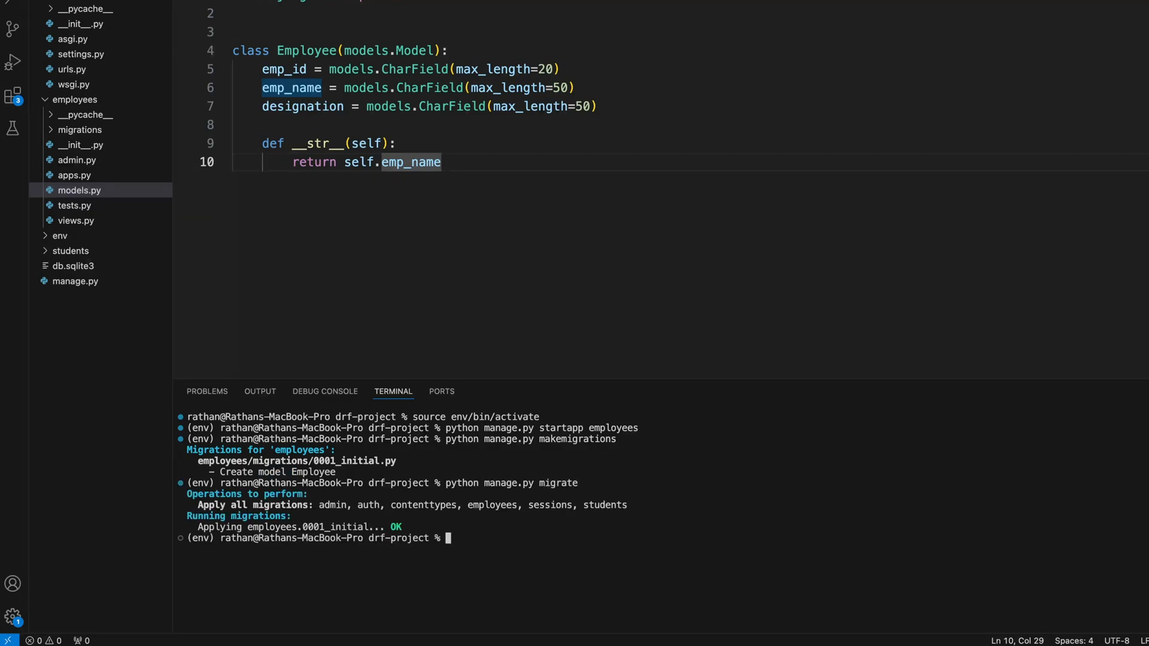
text(clear)
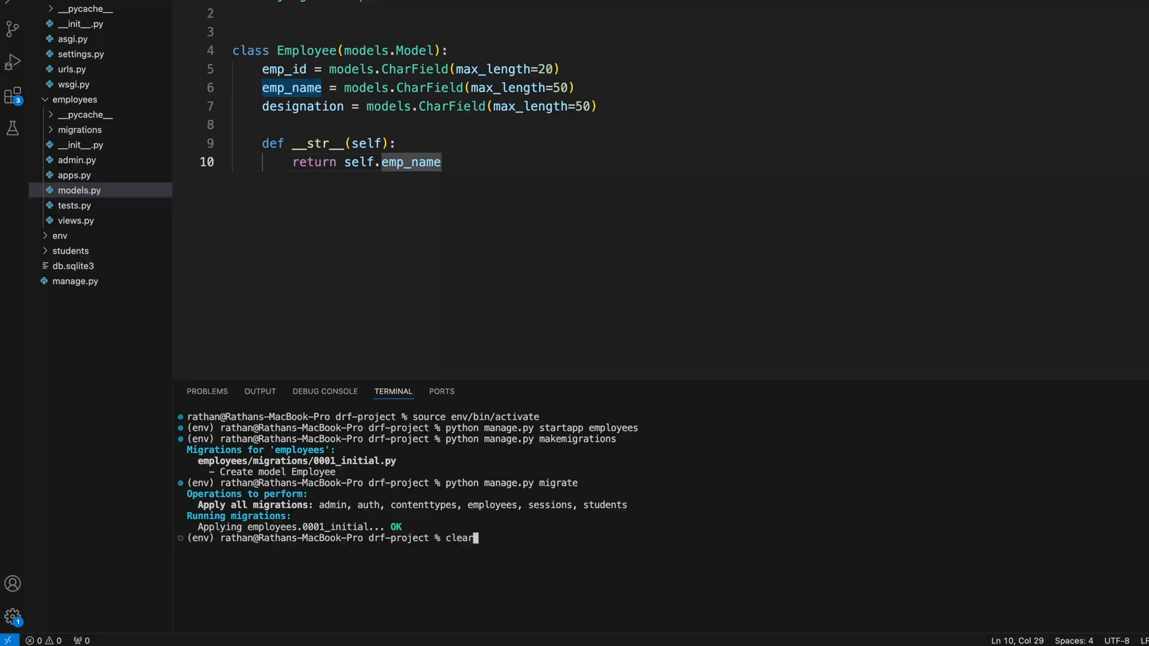
text(conda deac)
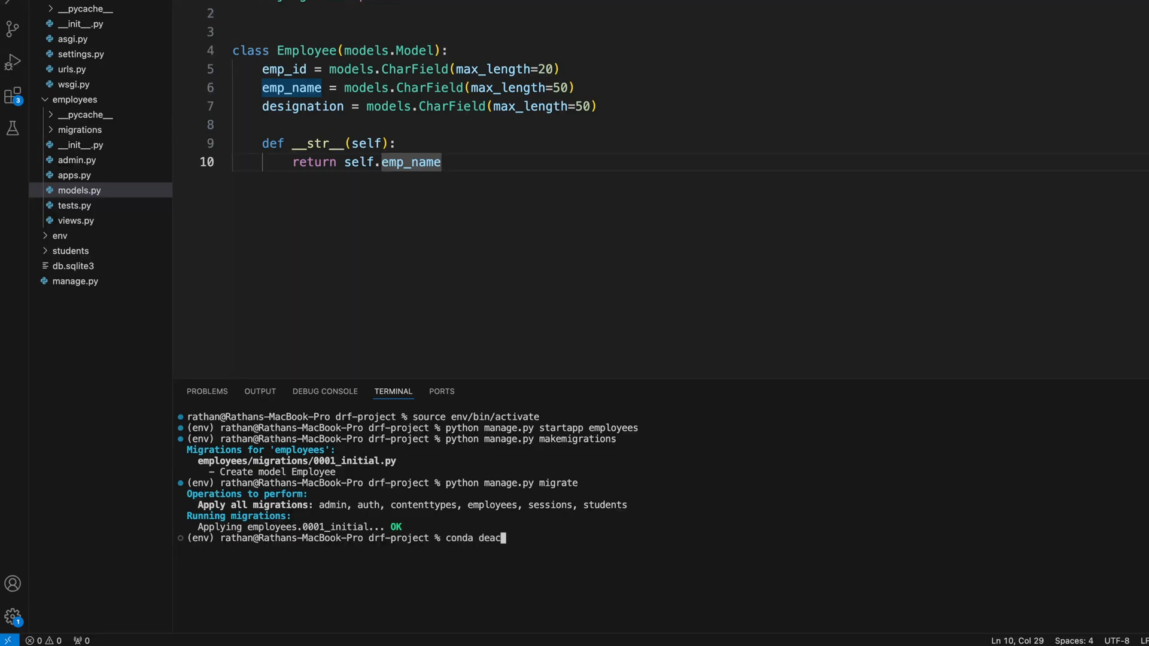
text(python manage.py runs)
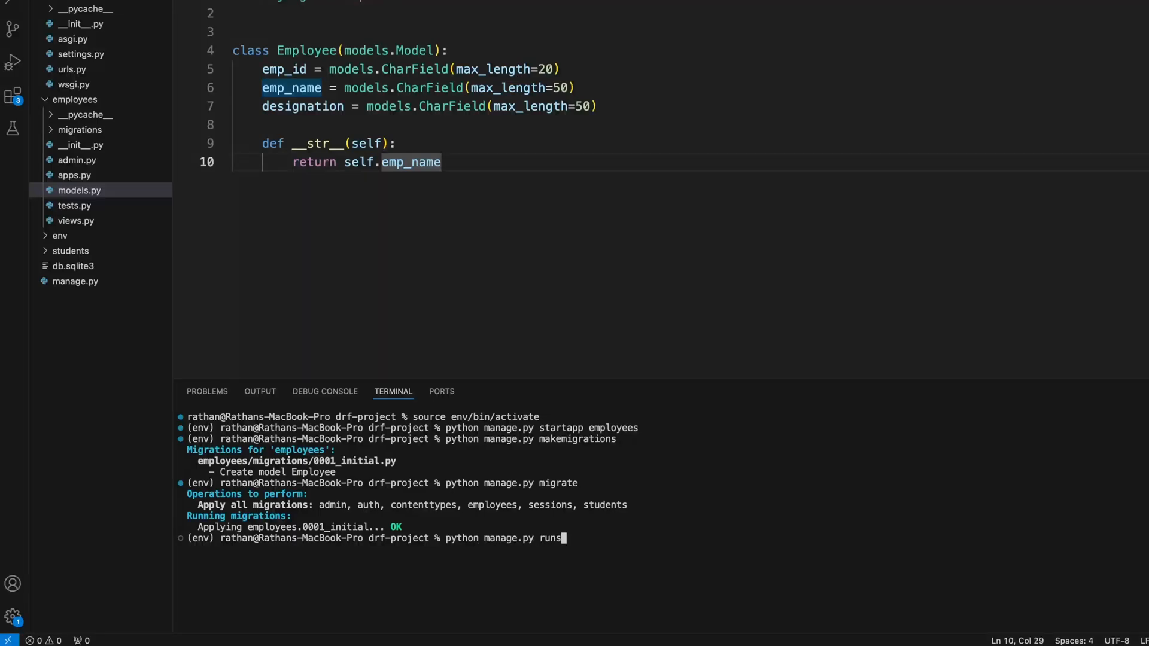
key(Enter)
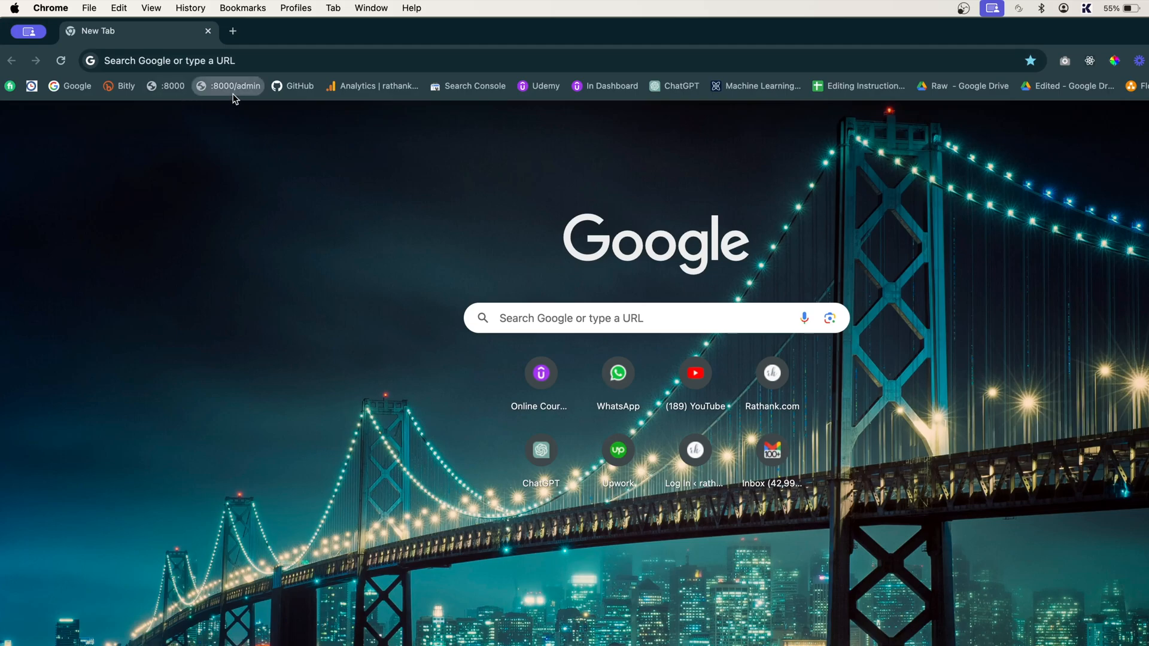
- In the local Django admin, go to the Employees list and start adding an employee
click(234, 86)
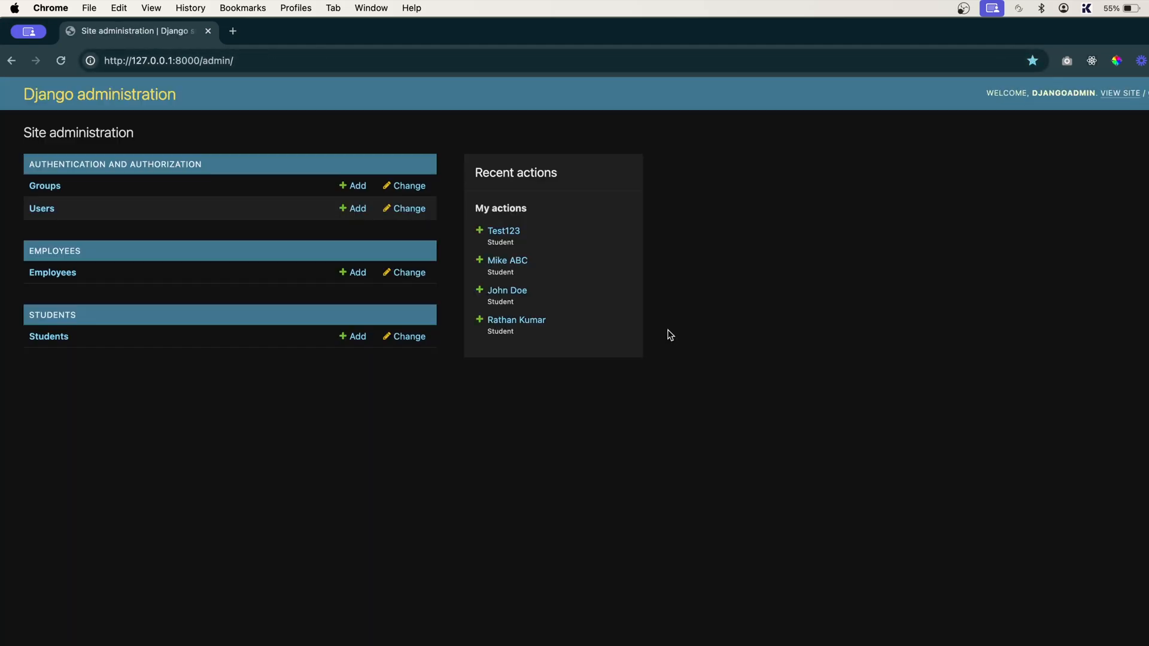
click(52, 273)
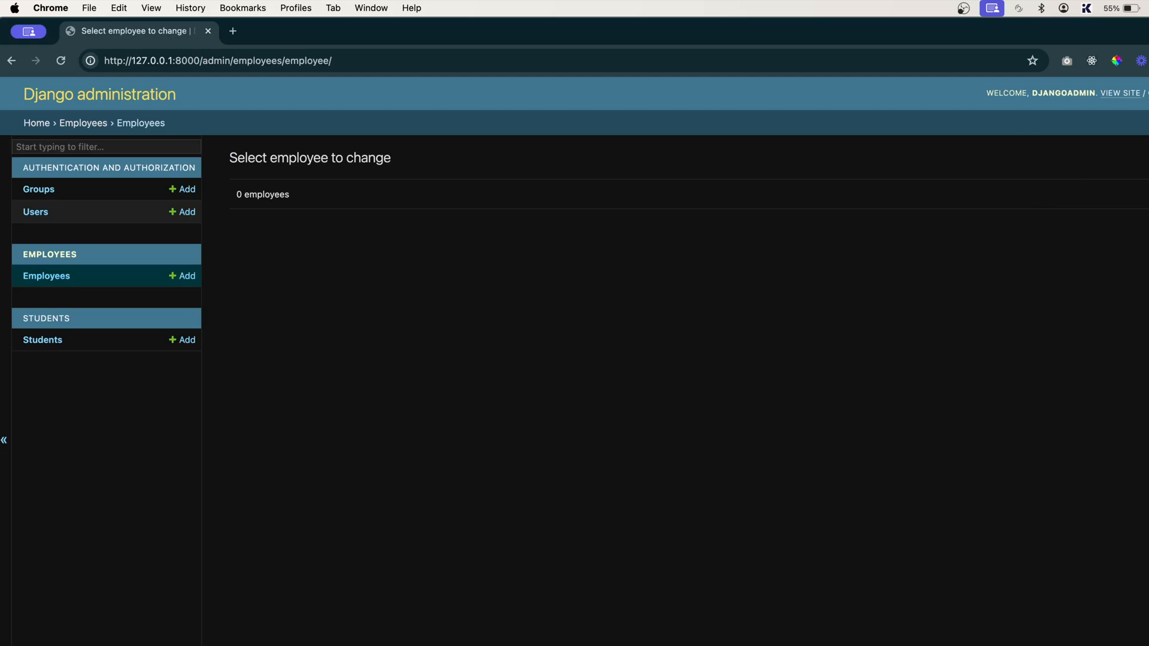
click(187, 275)
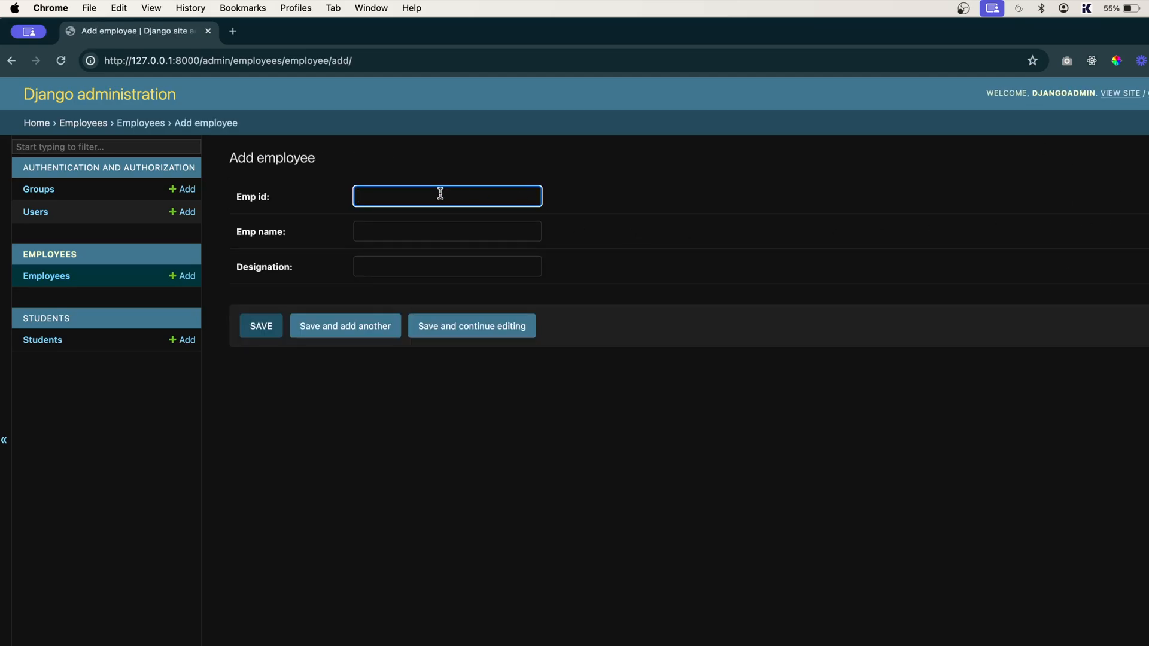
text(EMP001)
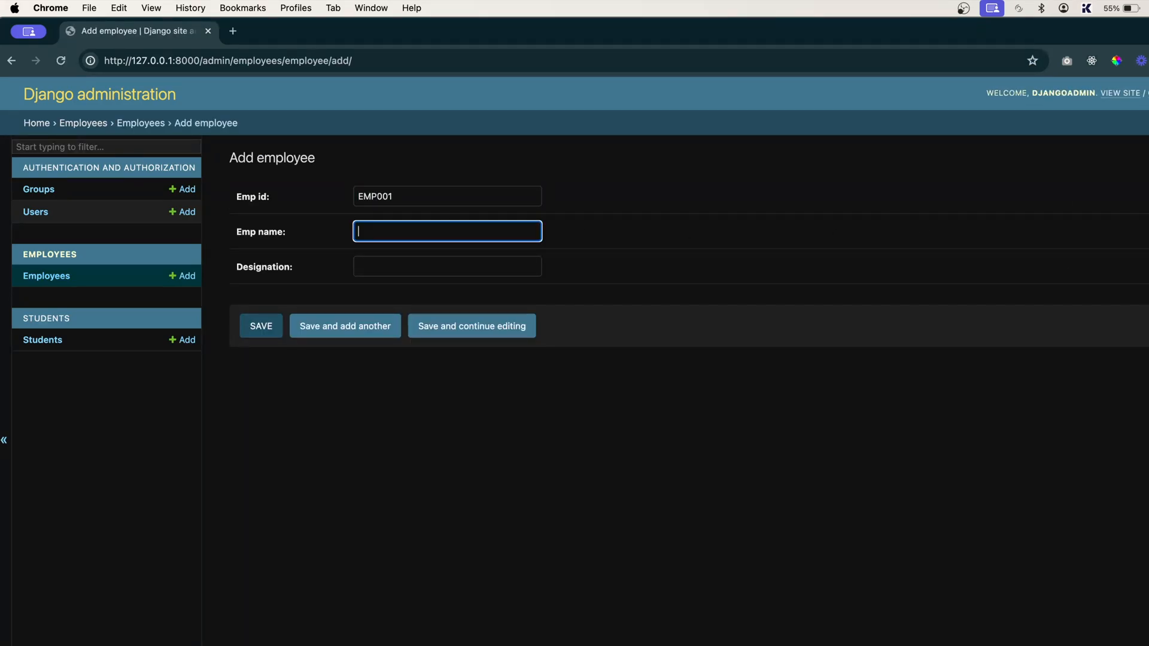
text(Rath)
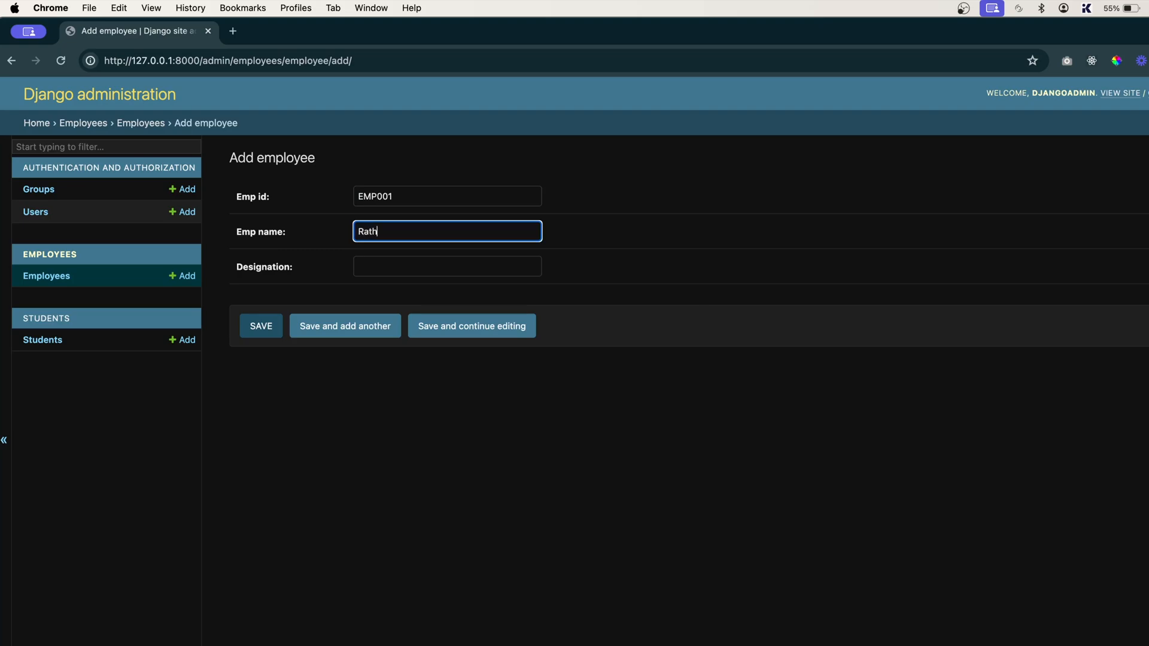
text(an)
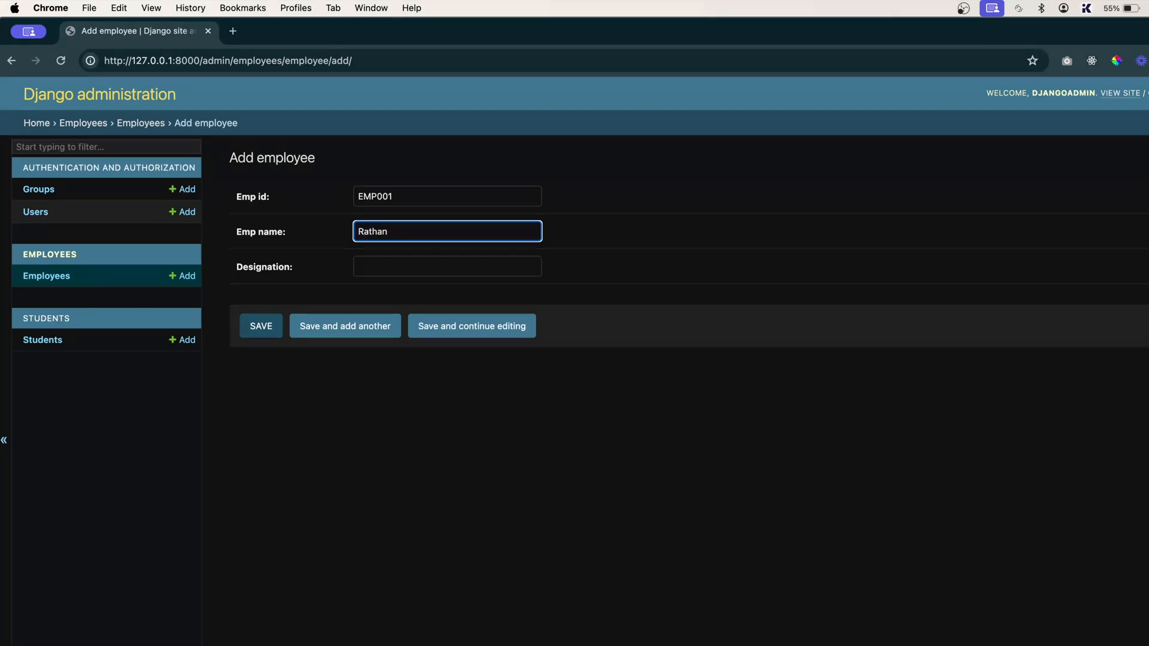
text(Kumar)
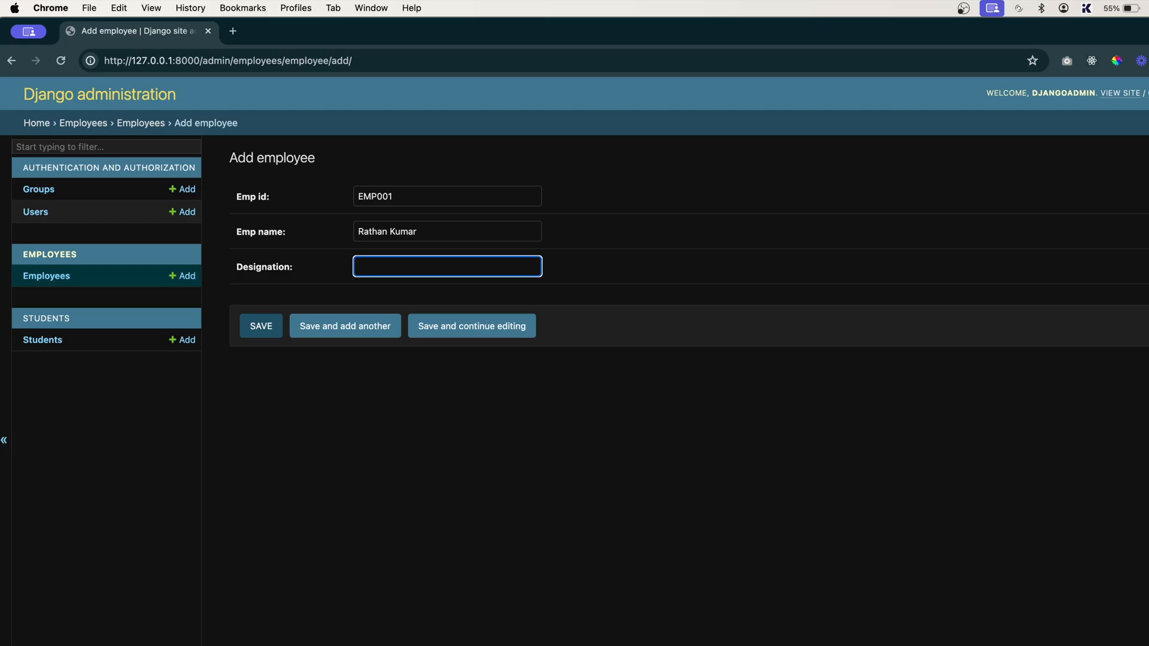
text(Softw)
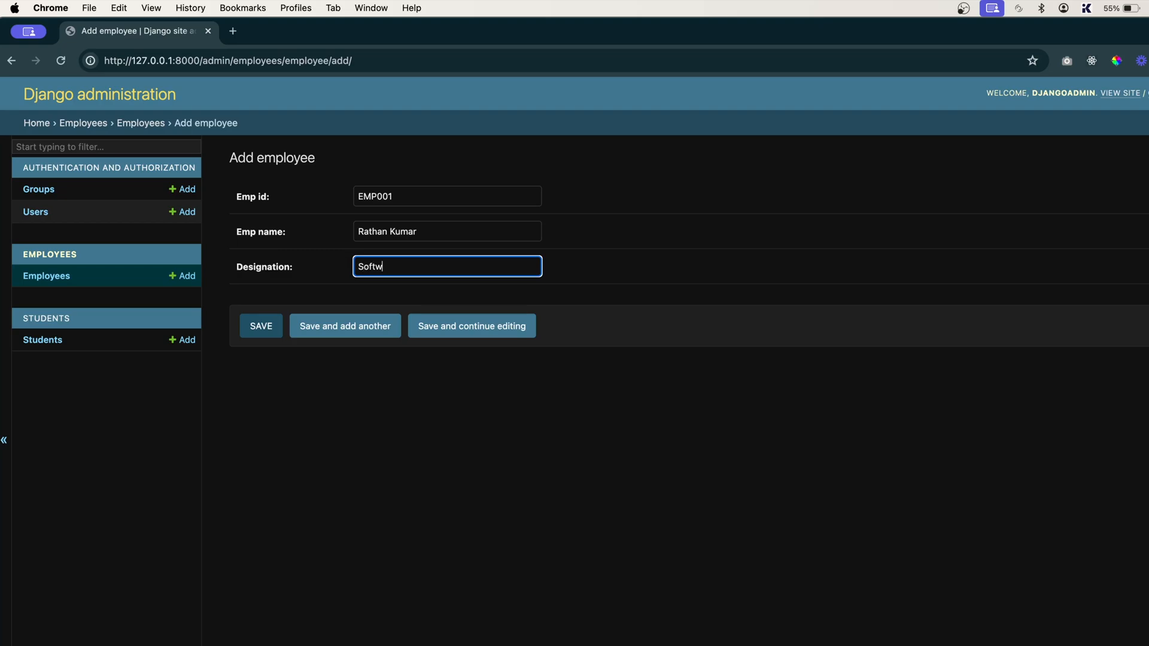
text(are Enginn)
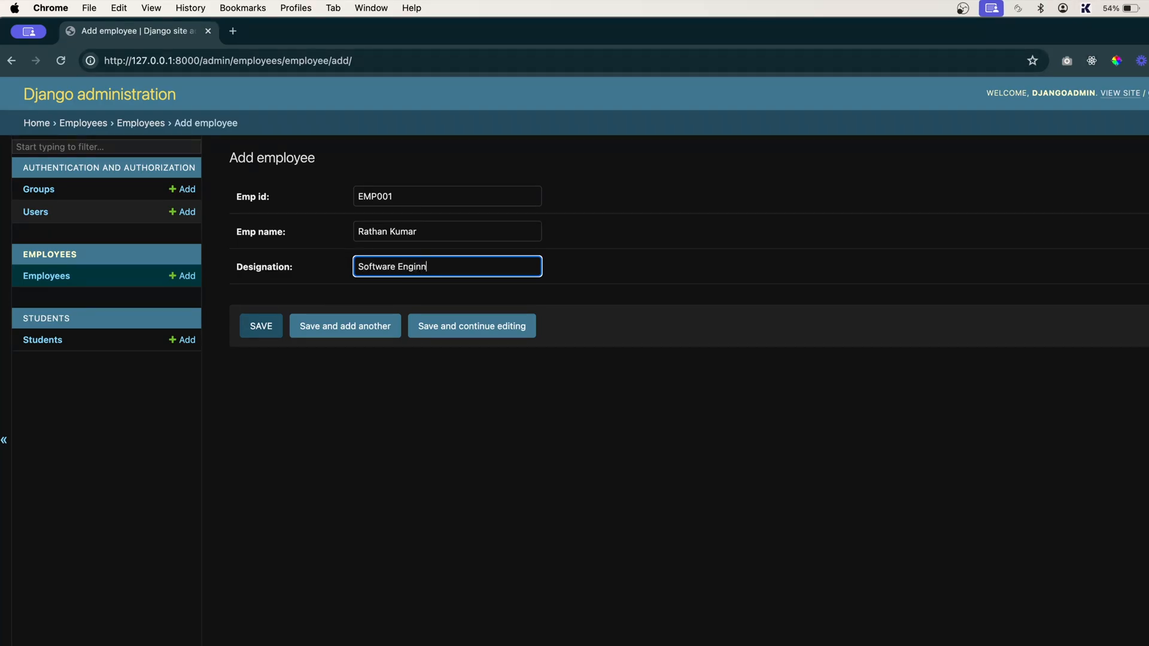
click(261, 325)
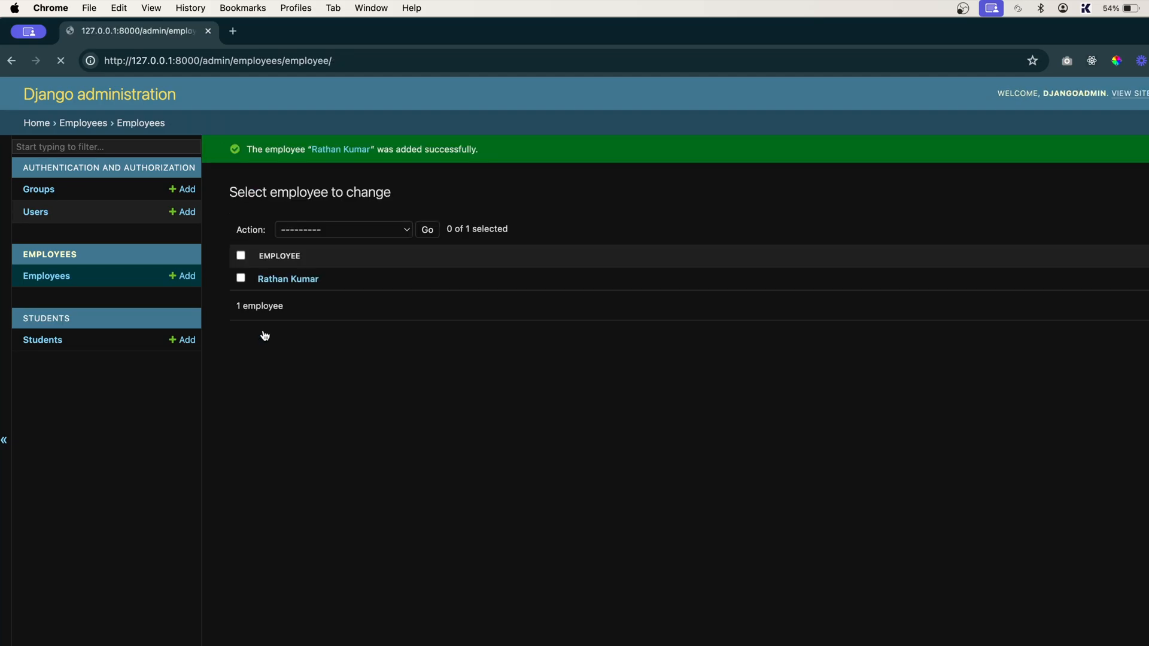
- Add employee John Doe (EMP002, Web Designer) and save it as the second record
click(187, 275)
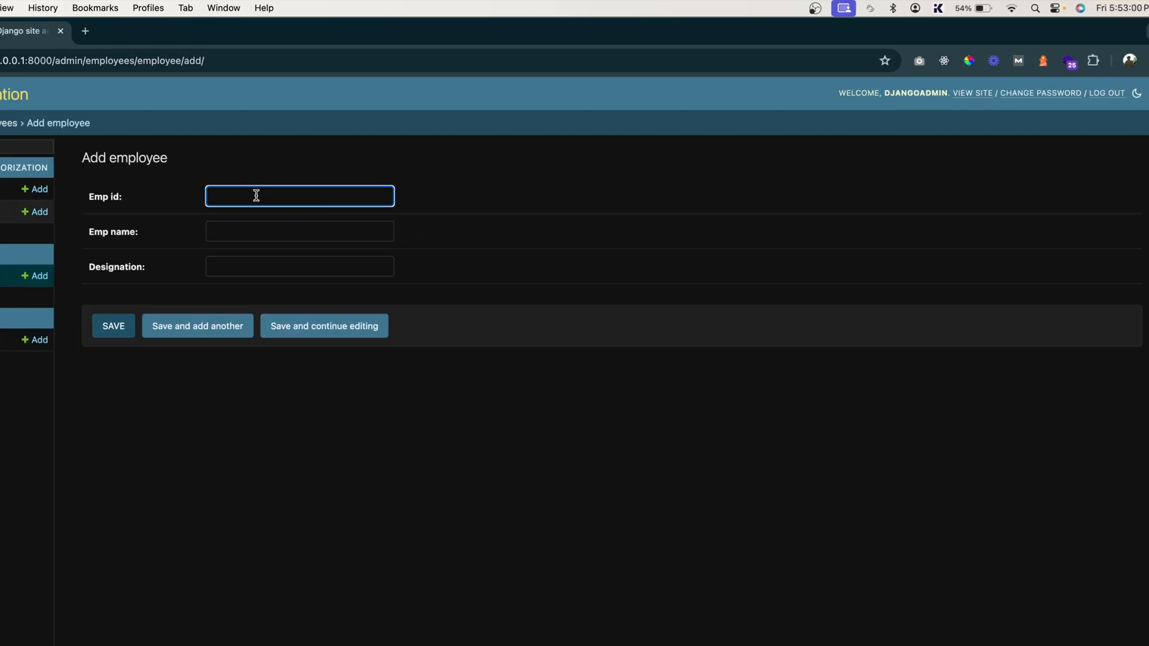
text(EMP)
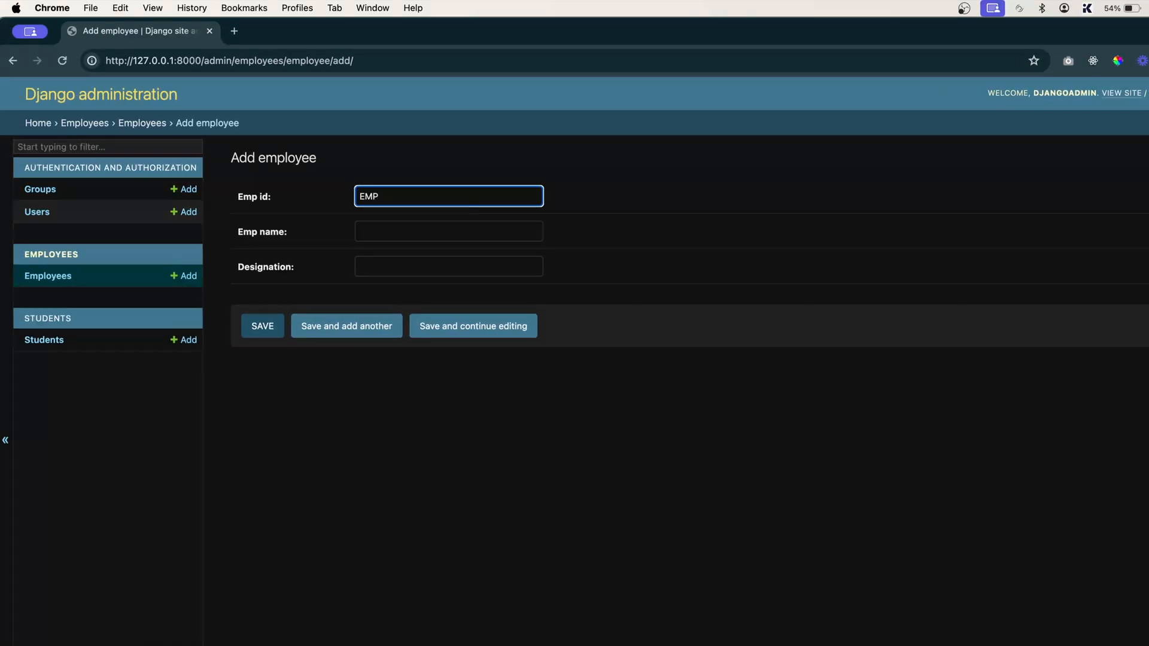
click(448, 231)
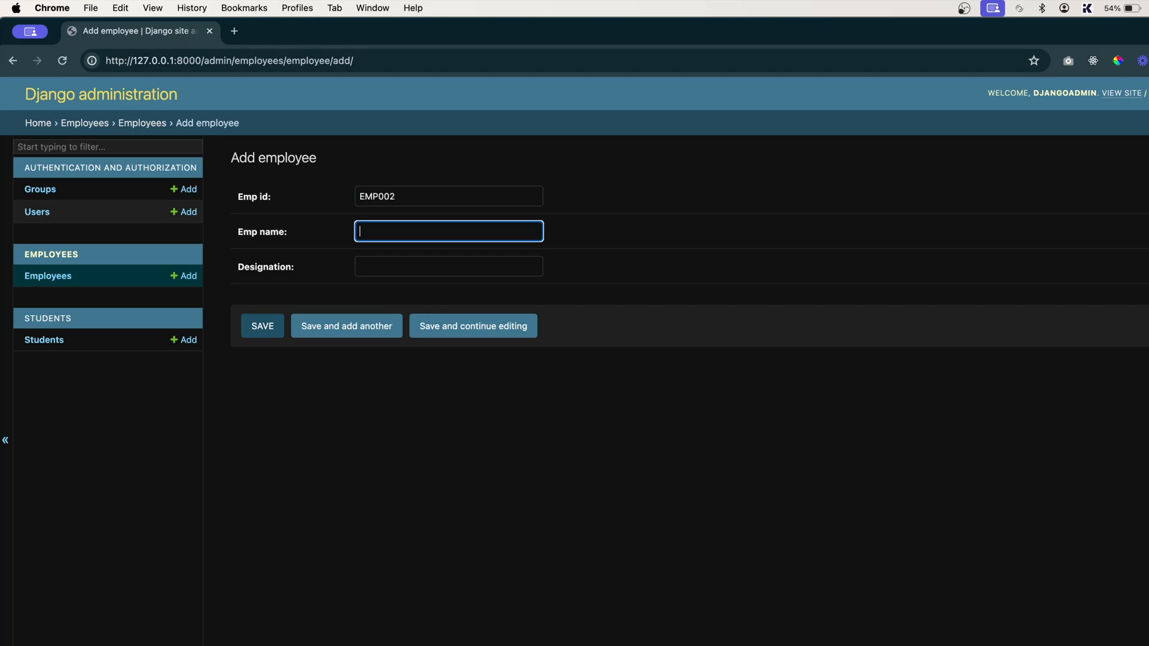
text(John Doe)
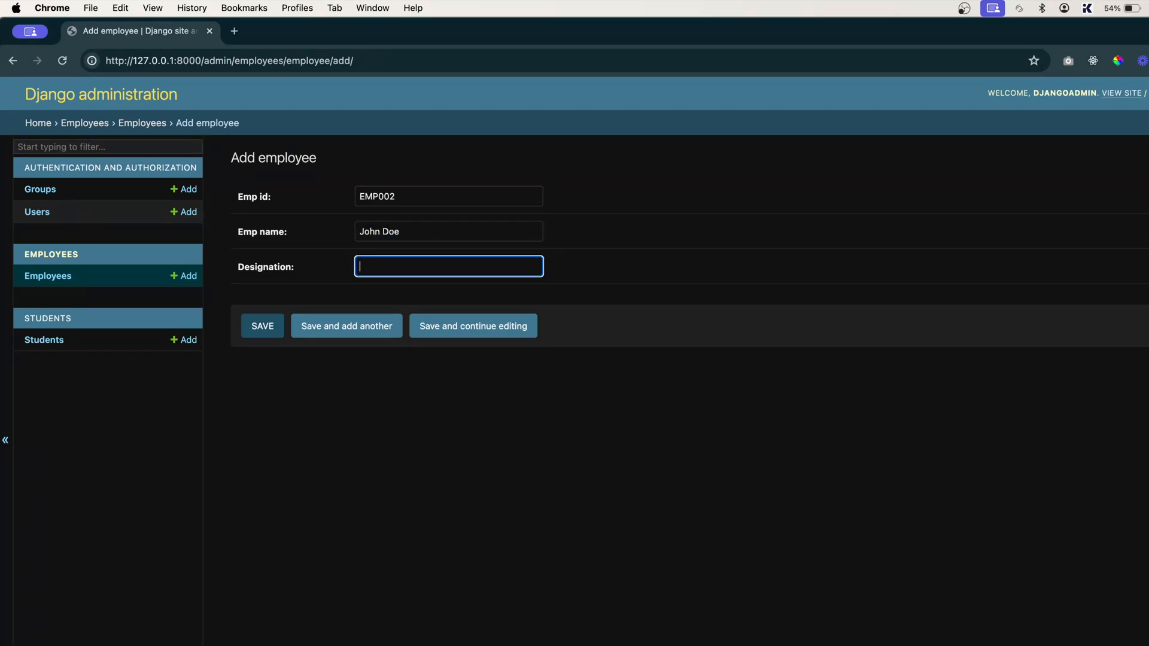
text(W)
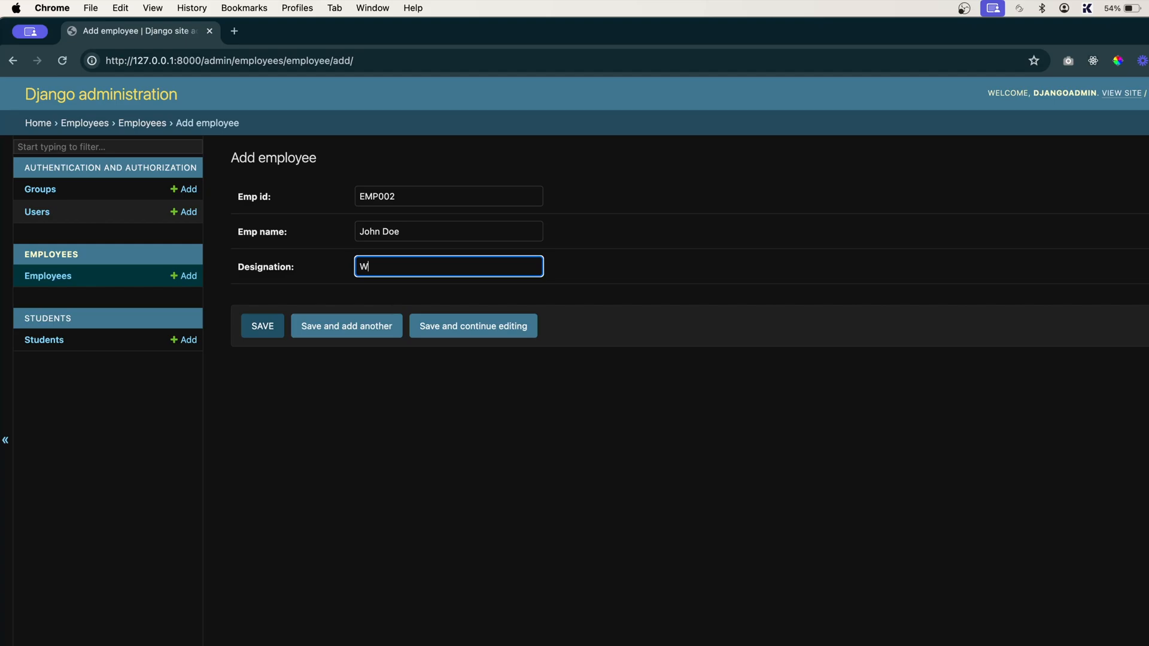
text(eb Desig)
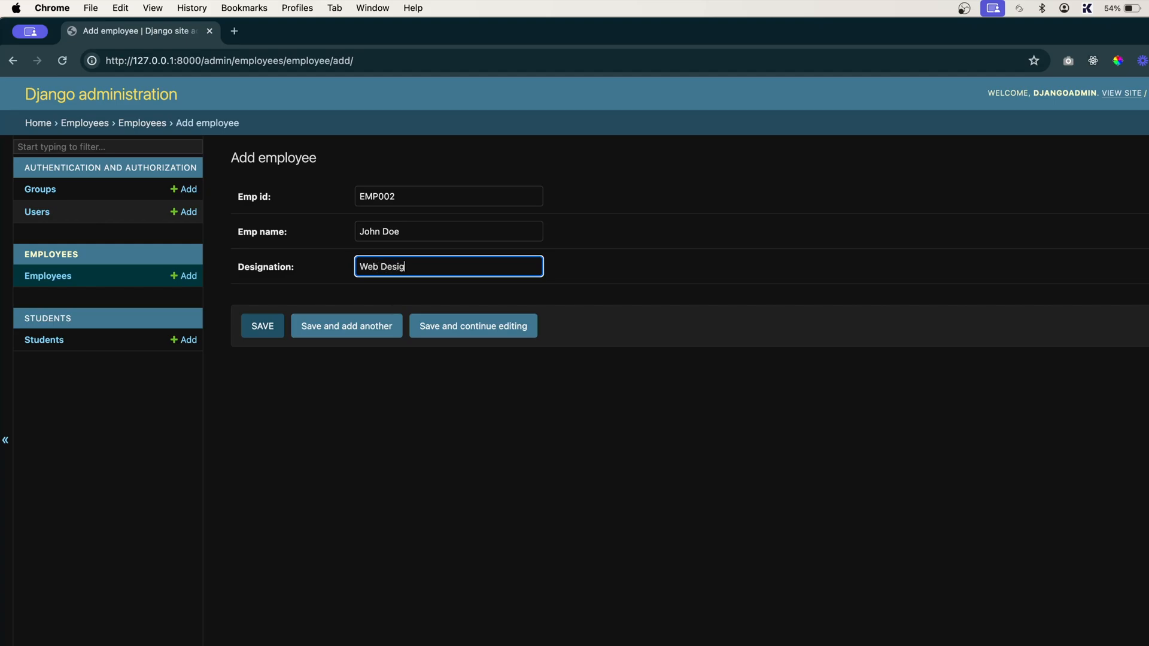
click(262, 326)
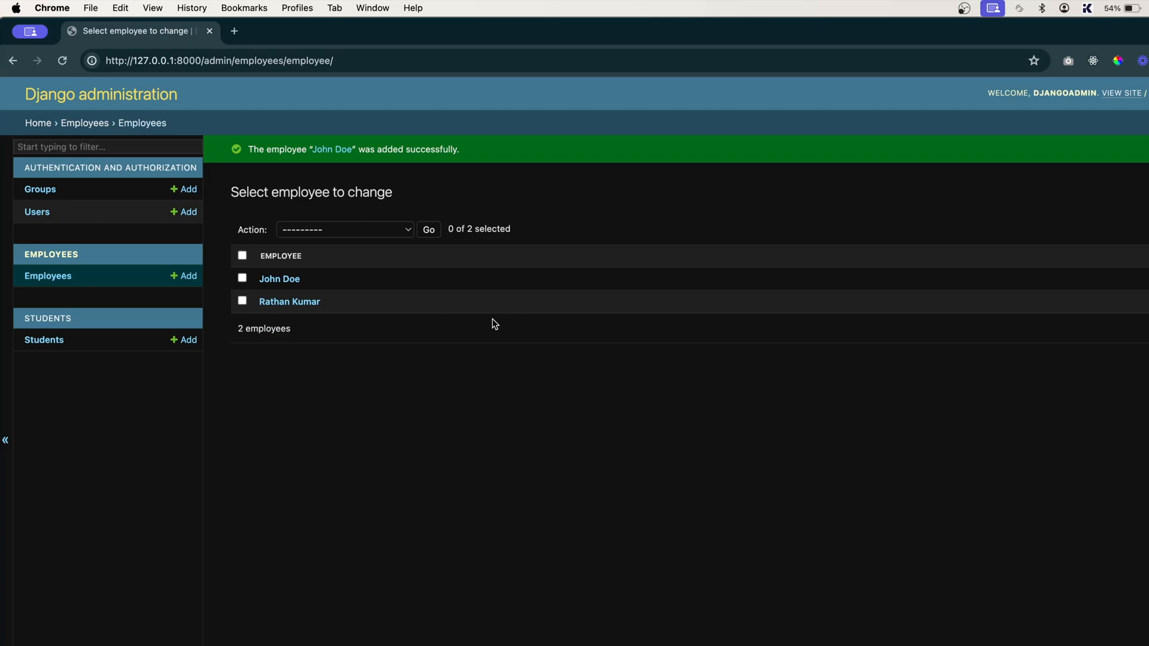
mouse_move(527, 353)
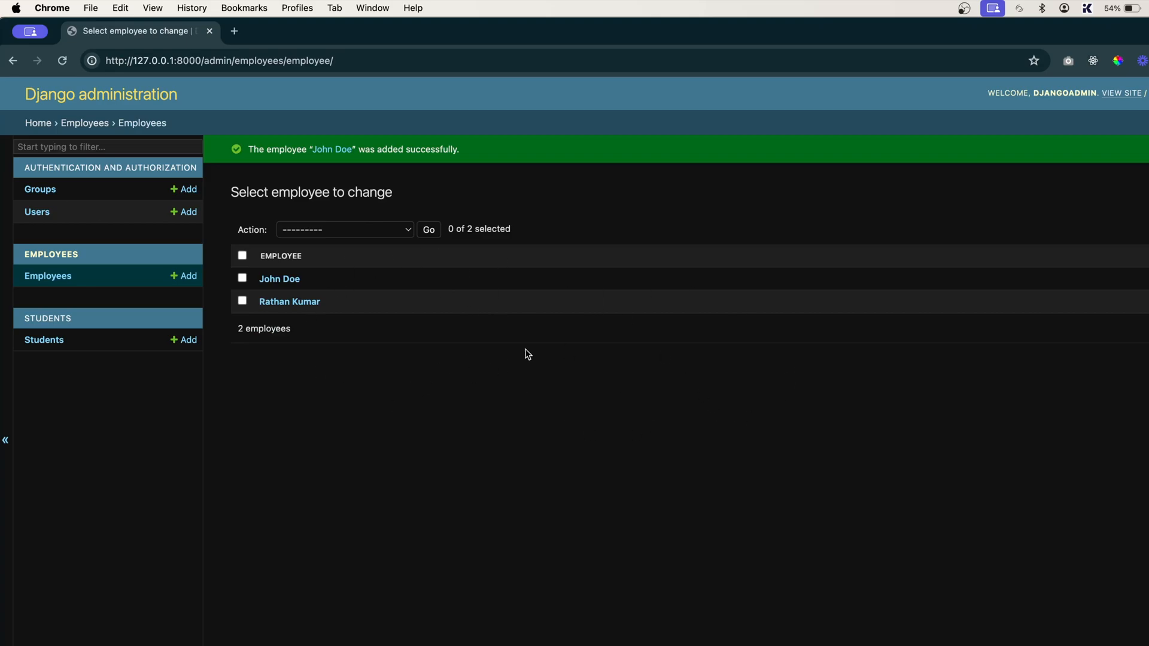
mouse_move(824, 380)
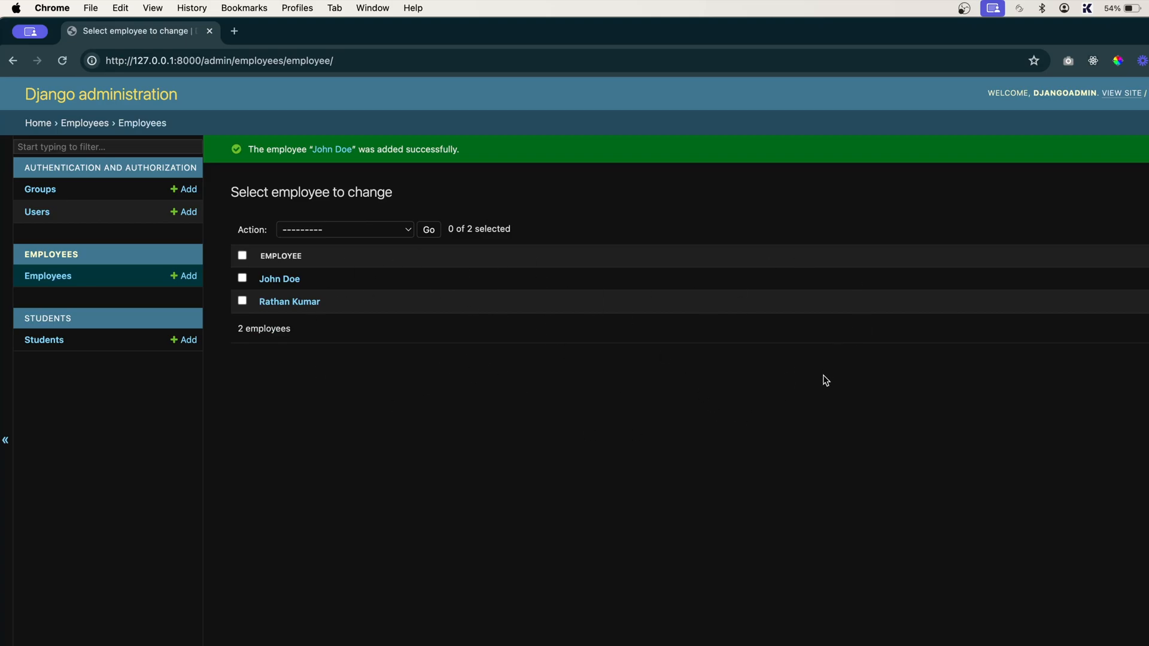
mouse_move(663, 444)
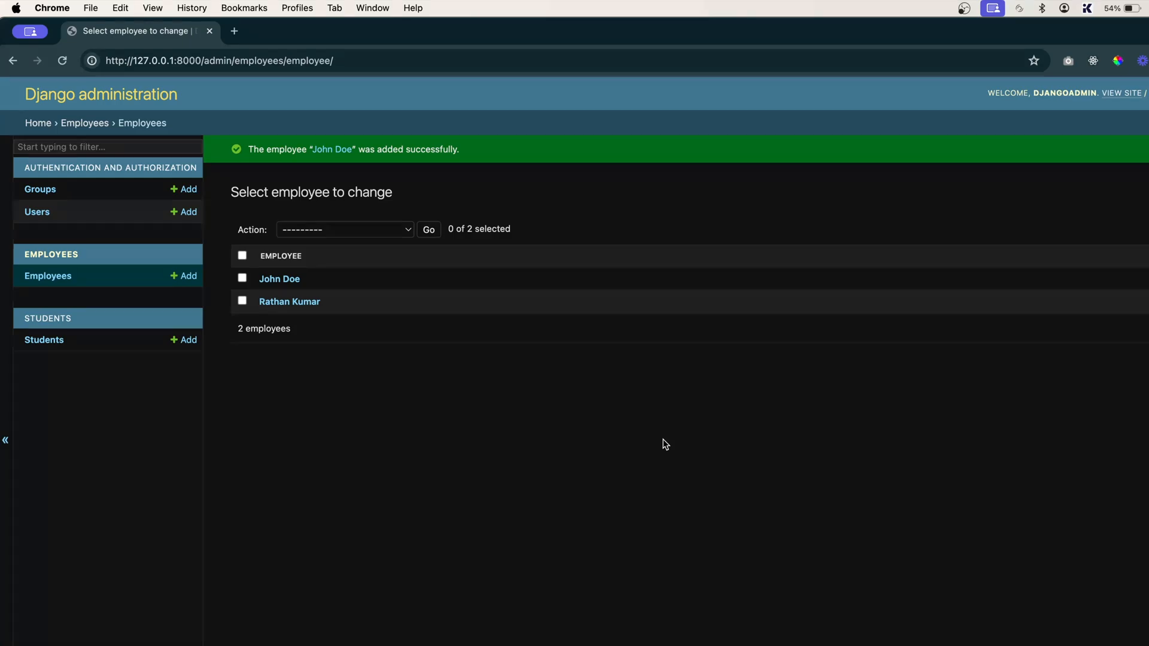
mouse_move(687, 462)
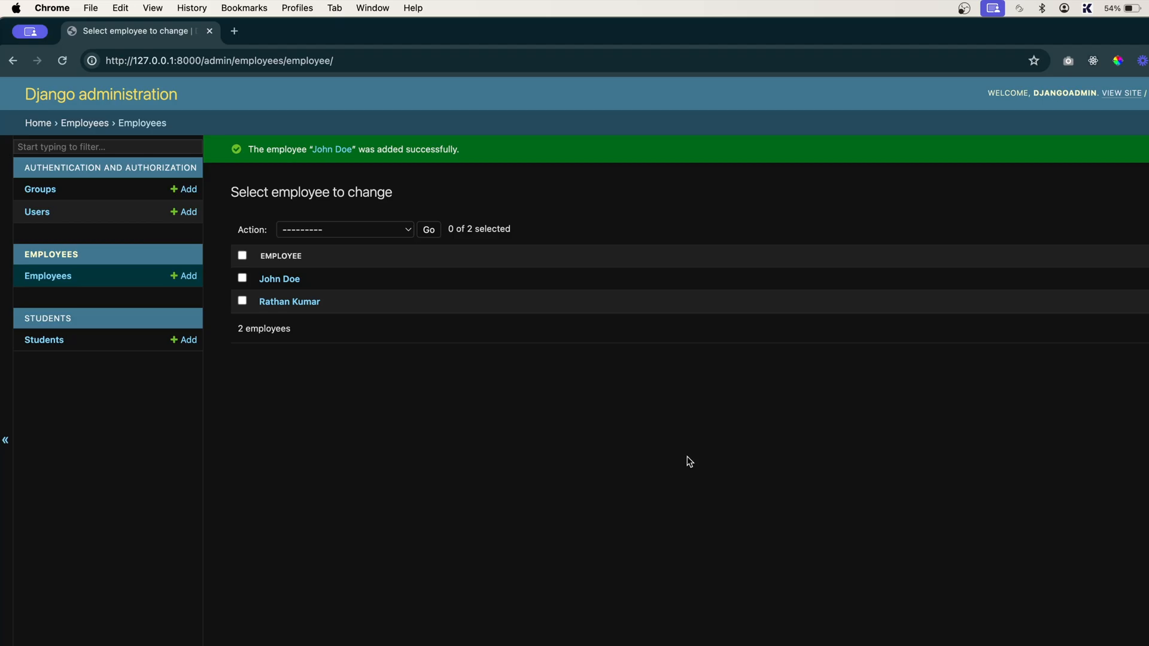